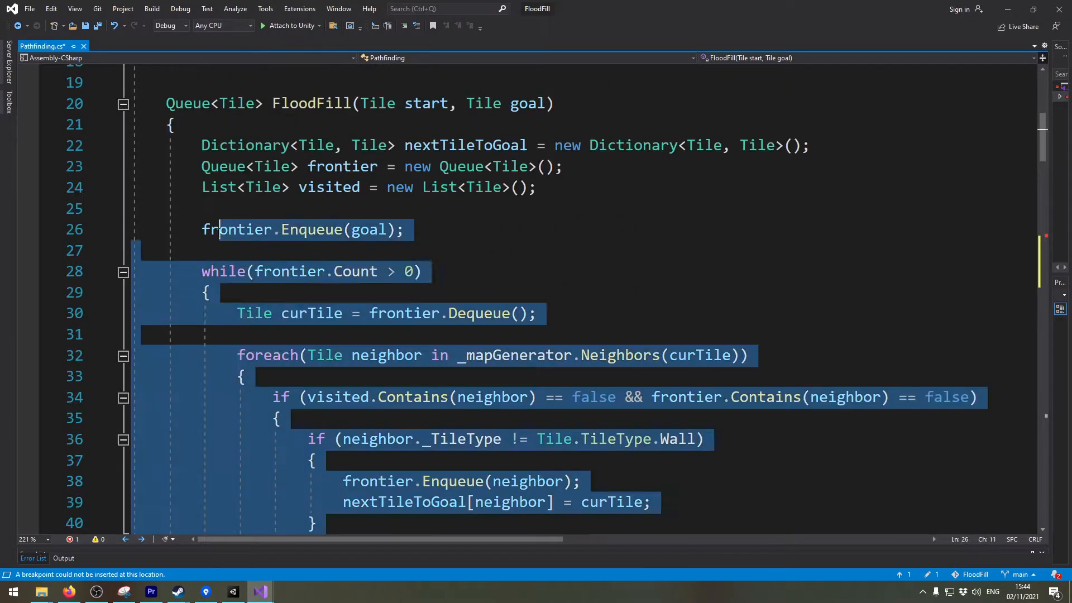
- Paste the flood-fill body into Dijkstra, move visited above frontier, and begin typing Dictionary<Tile, int> cost
{"action": "scroll", "scroll_direction": "down", "scroll_amount": 3}
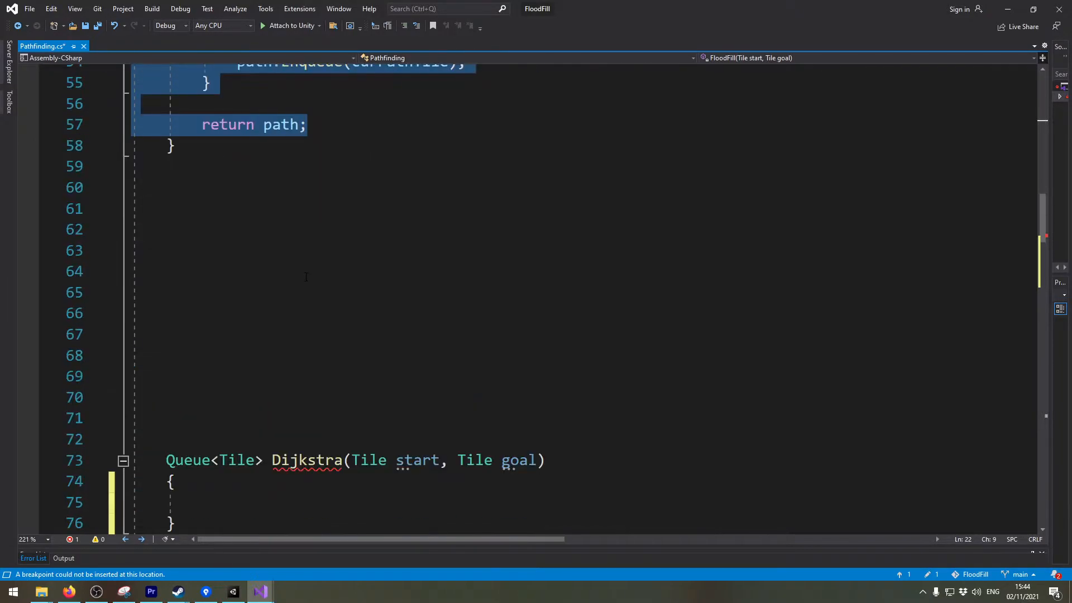
{"action": "scroll", "scroll_direction": "down", "scroll_amount": 3}
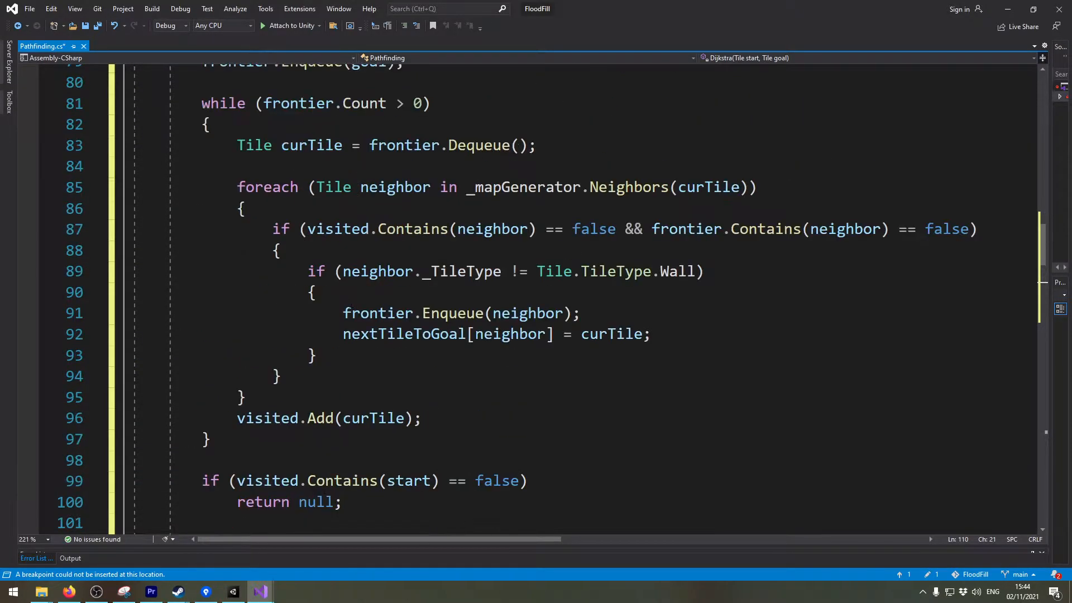
{"action": "scroll", "scroll_direction": "up", "scroll_amount": 3}
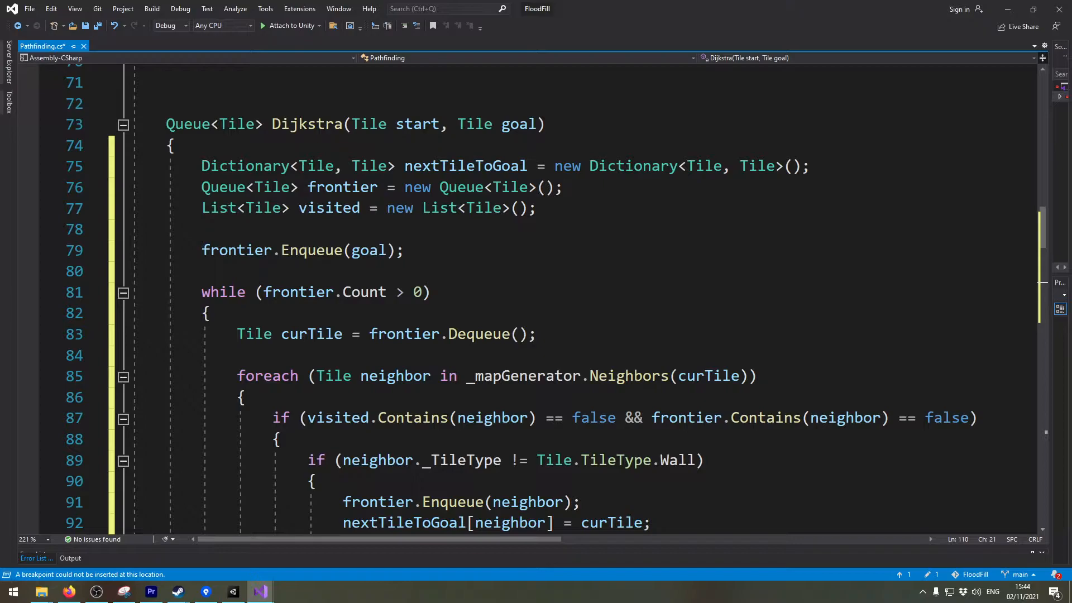
{"action": "left_click", "coordinate": [563, 187]}
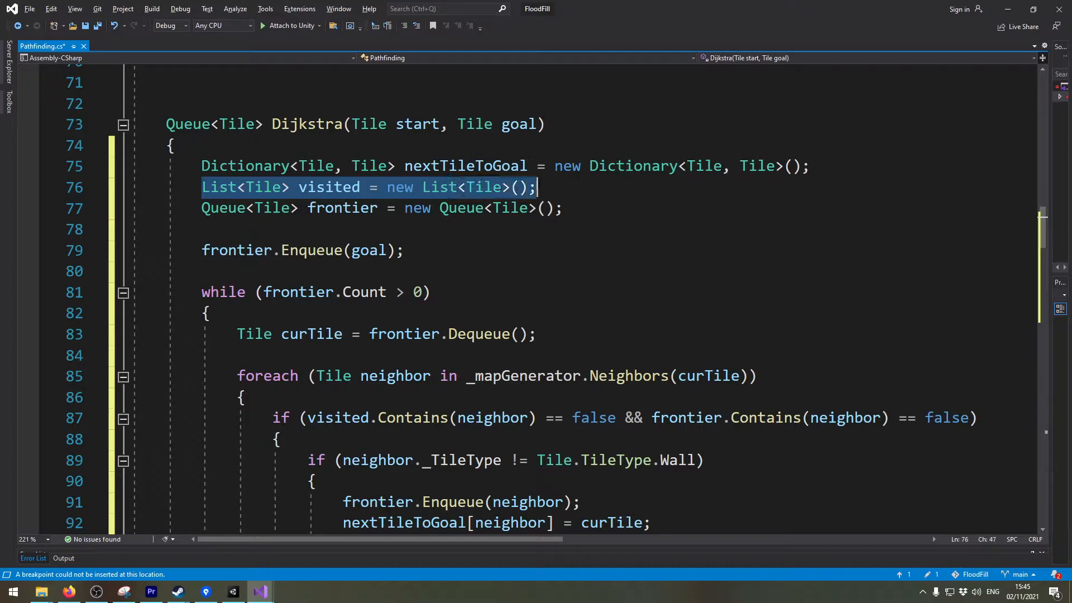
{"action": "mouse_move", "coordinate": [330, 186]}
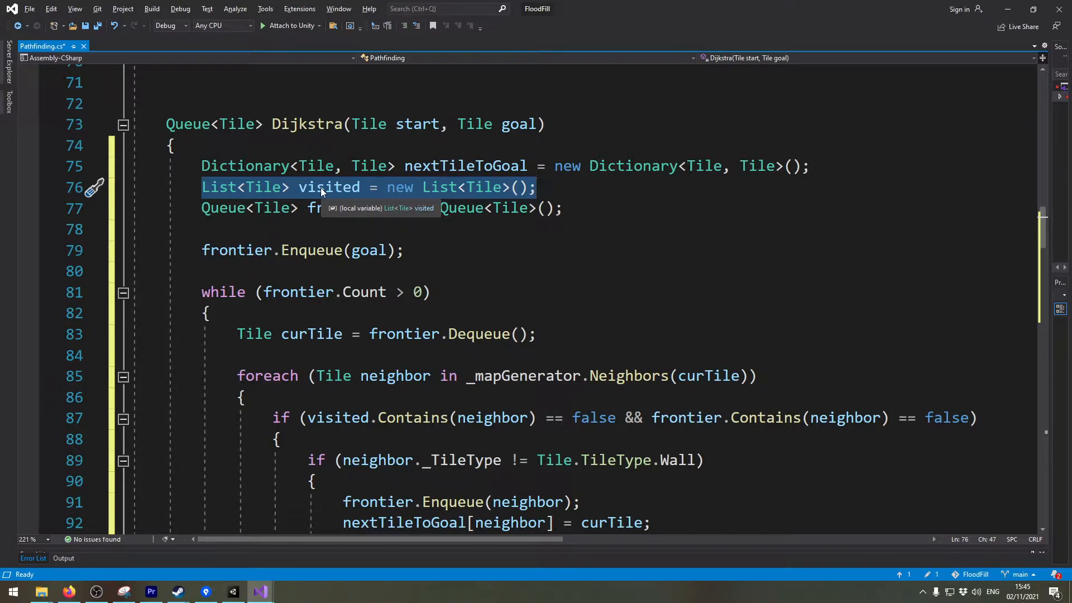
{"action": "type", "text": "Dictionary<Tile, int> costToReachTil"}
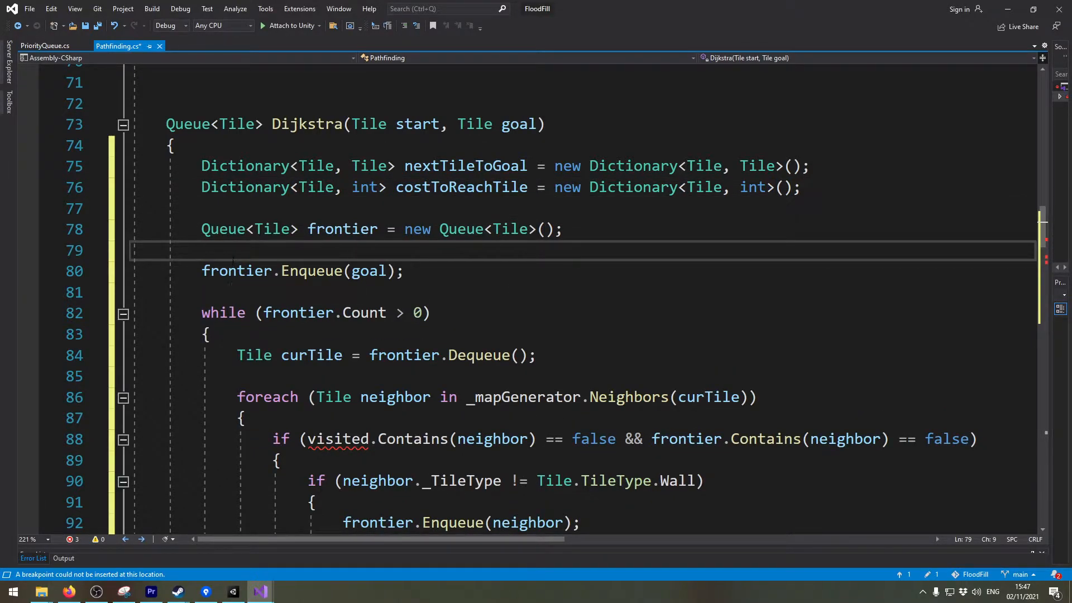
- Change the frontier's Queue types to PriorityQueue
{"action": "double_click", "coordinate": [219, 229]}
{"action": "type", "text": "Priority"}
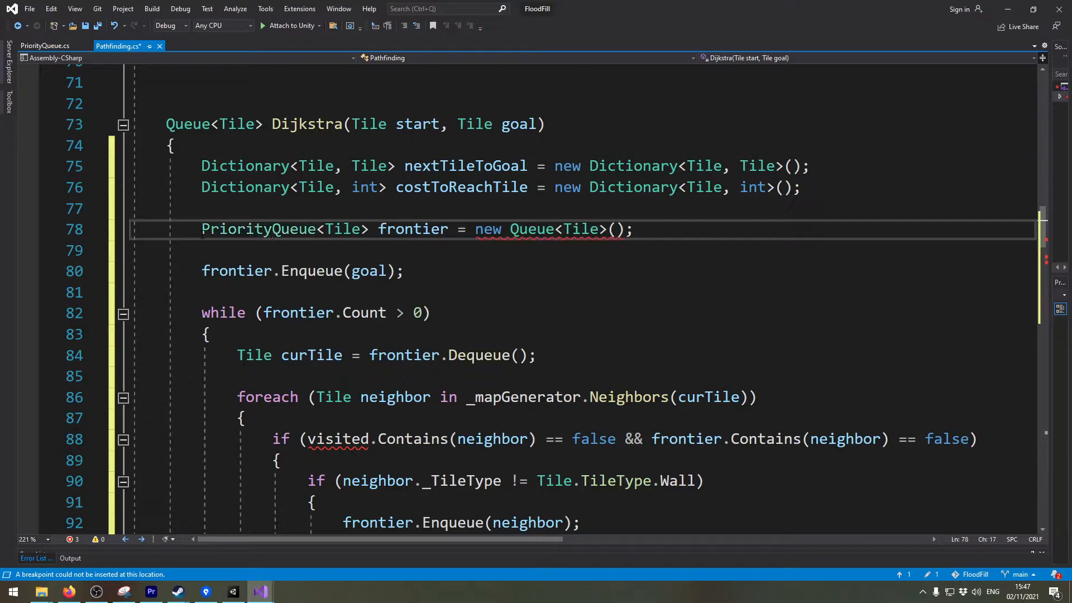
{"action": "double_click", "coordinate": [259, 229]}
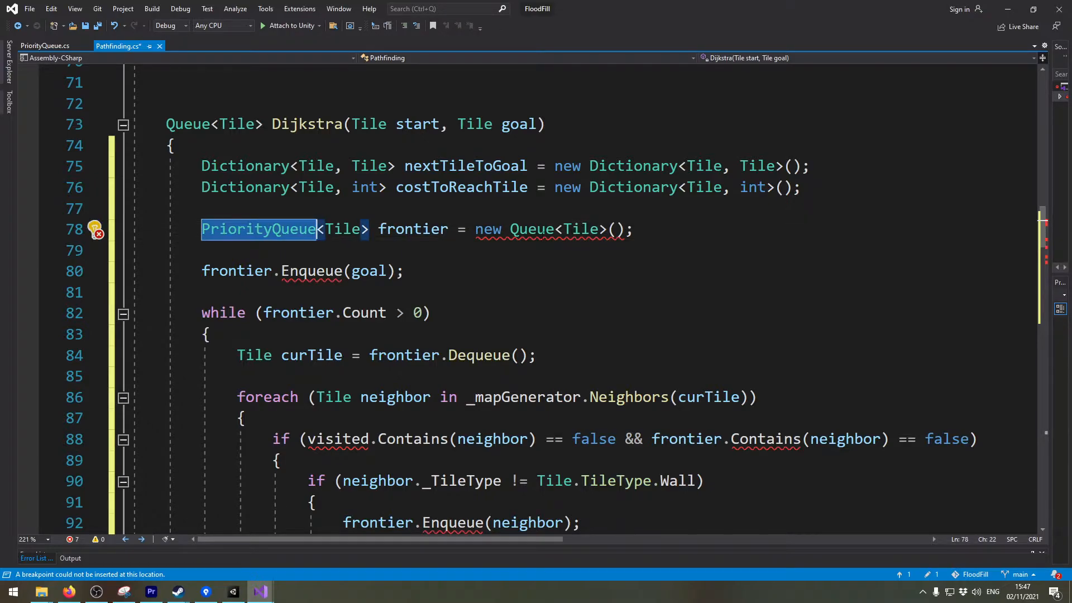
{"action": "type", "text": "PriorityQueue"}
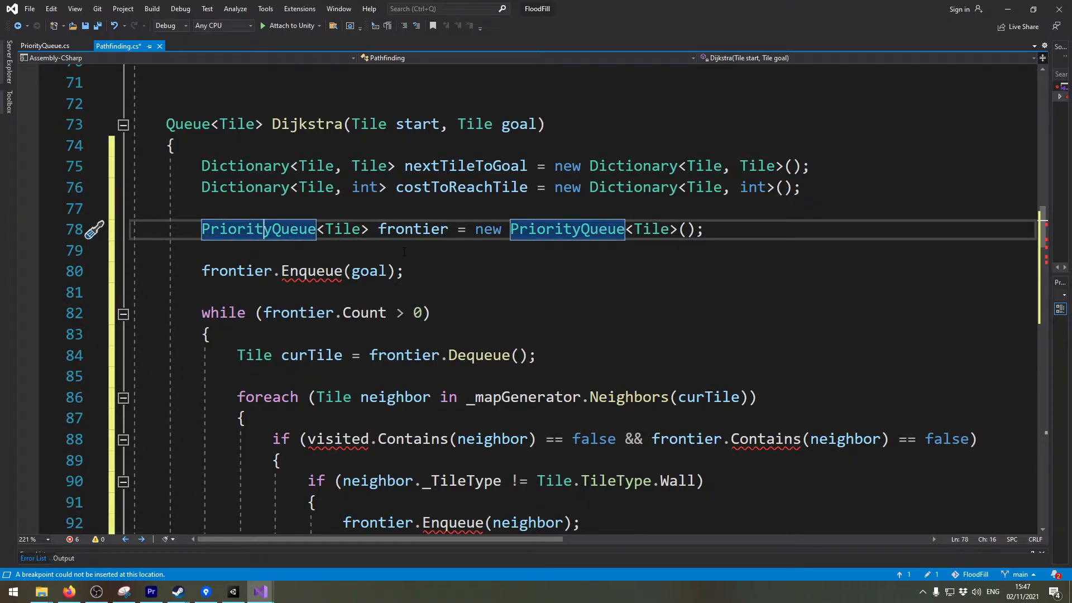
- Review PriorityQueue.cs methods, then return to Pathfinding.cs
{"action": "left_click", "coordinate": [45, 45]}
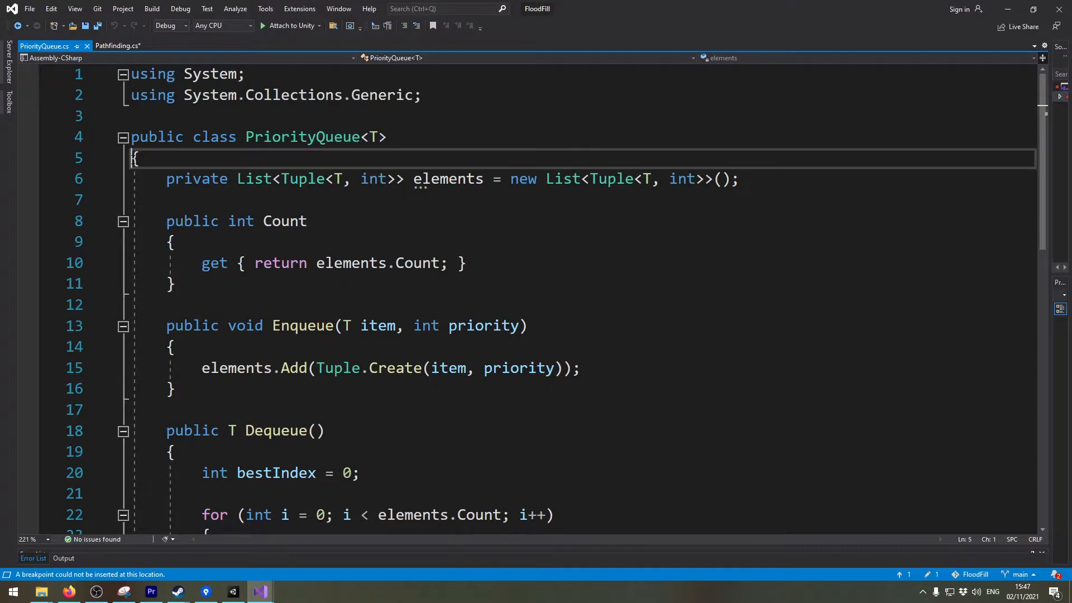
{"action": "scroll", "scroll_direction": "down", "scroll_amount": 3}
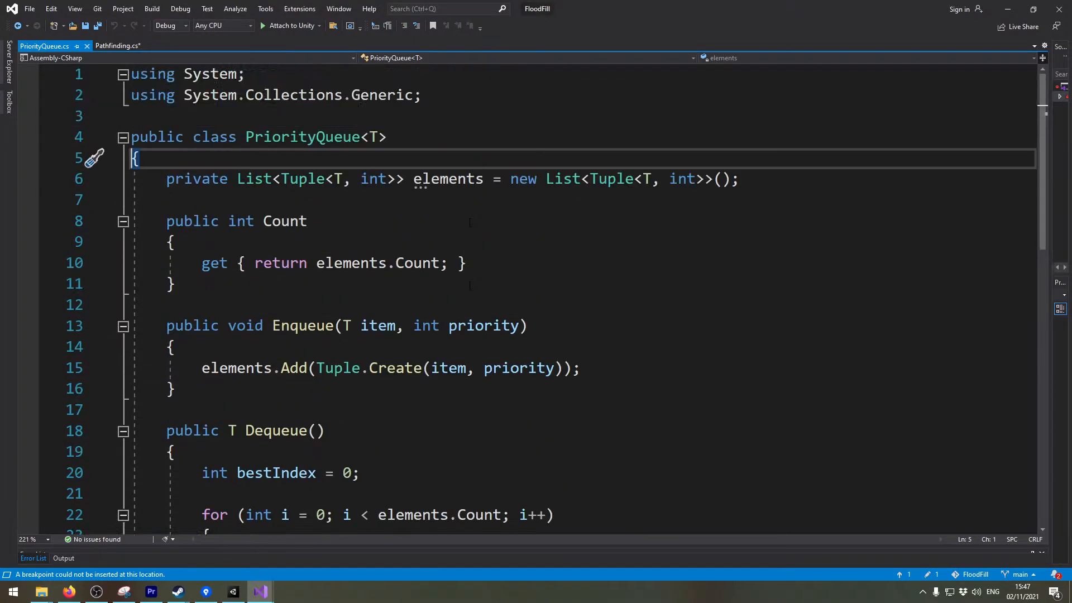
{"action": "left_click", "coordinate": [116, 46]}
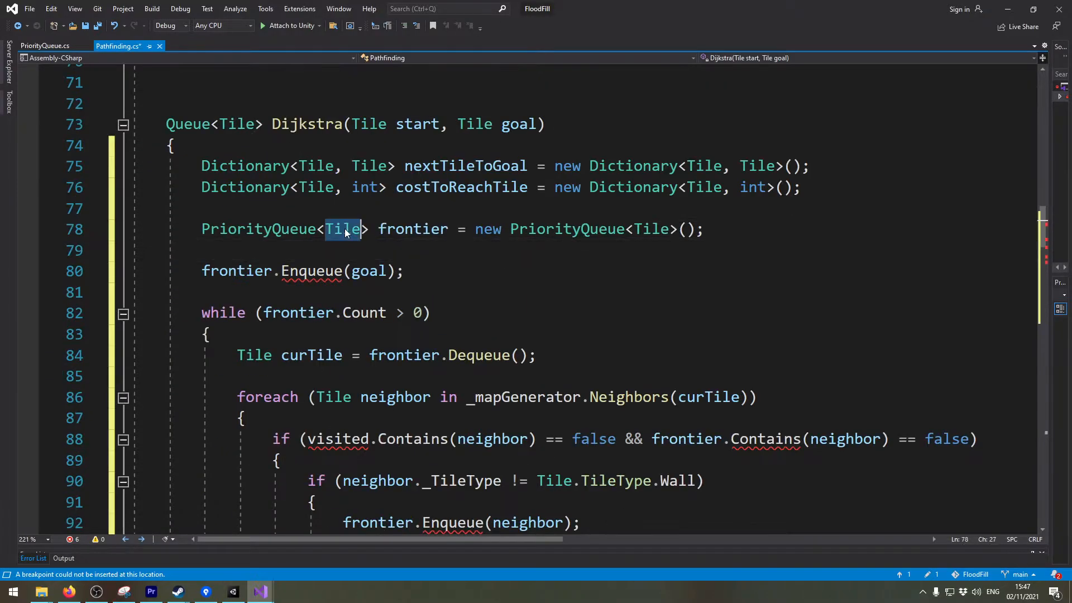
- Change the first enqueue to frontier.Enqueue(goal, 0)
{"action": "double_click", "coordinate": [344, 228]}
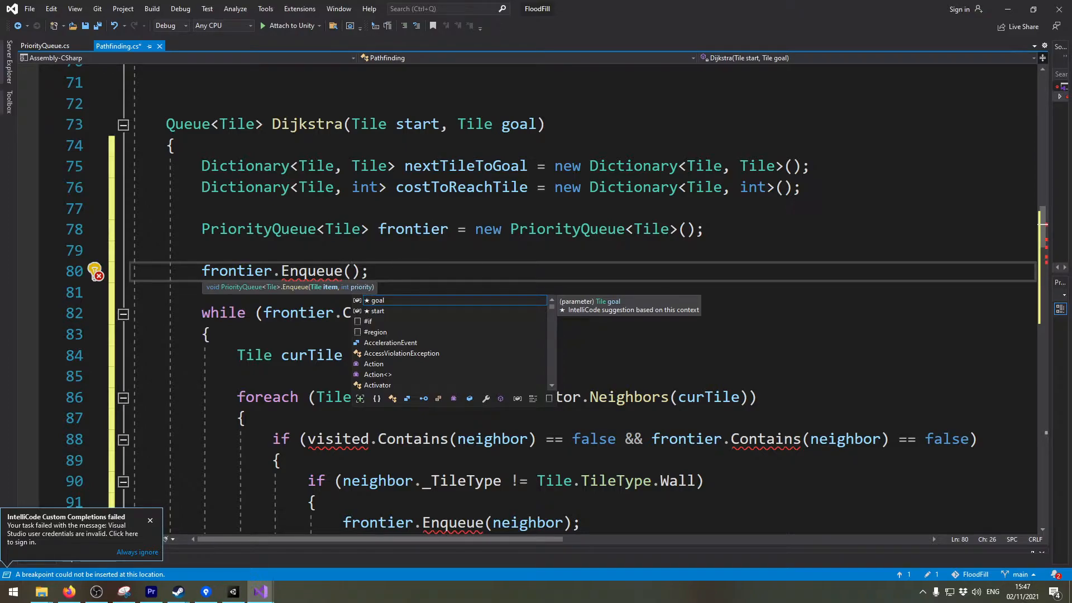
{"action": "type", "text": "goal"}
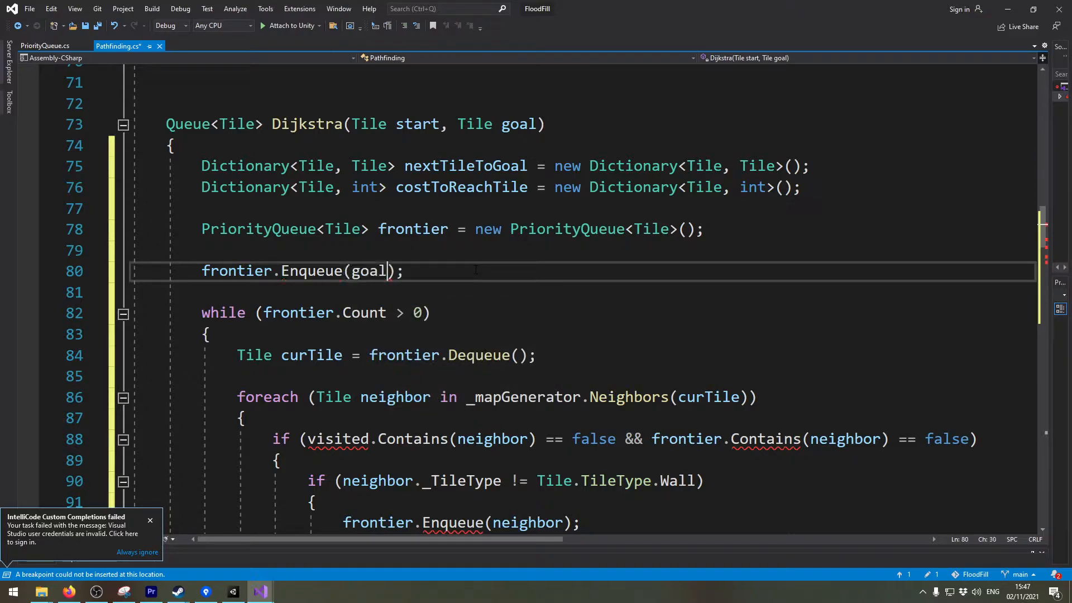
{"action": "type", "text": ", 0"}
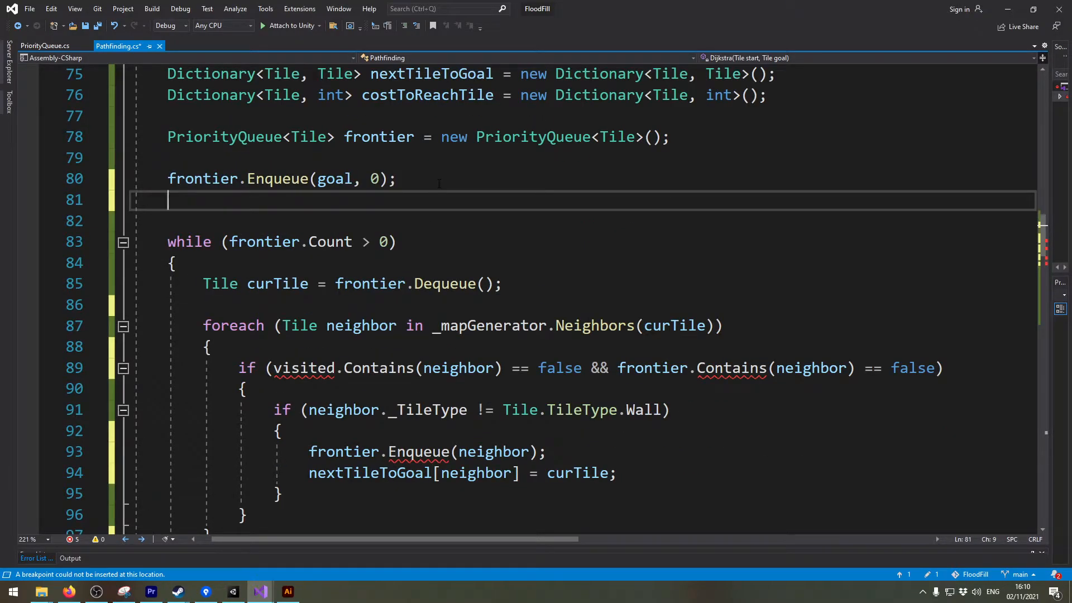
- Add costToReachTile[goal] = 0; below the Enqueue call
{"action": "type", "text": "costto"}
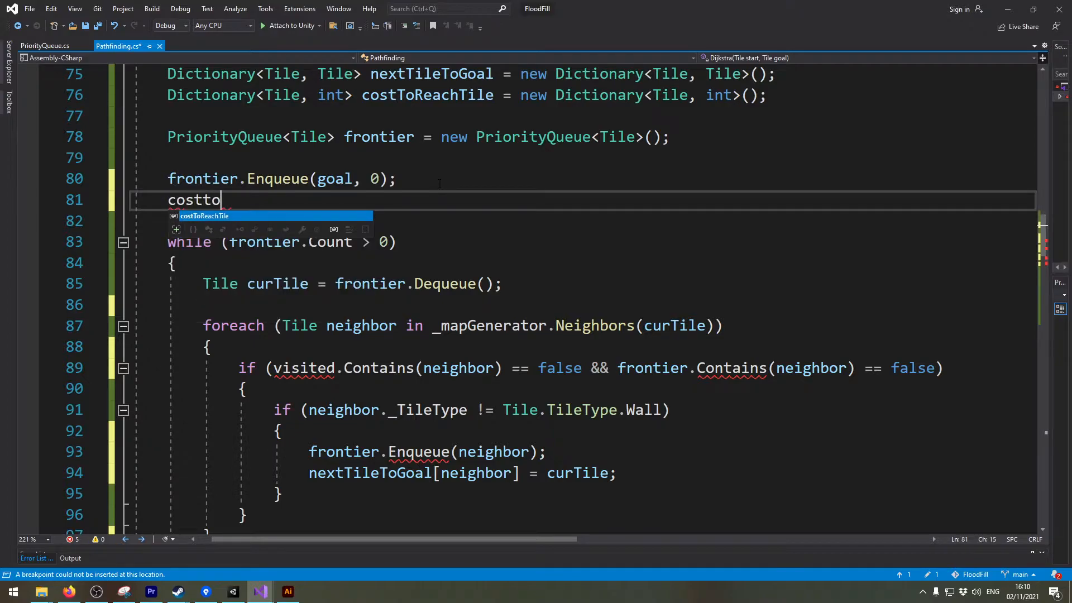
{"action": "type", "text": "ReachTile[g"}
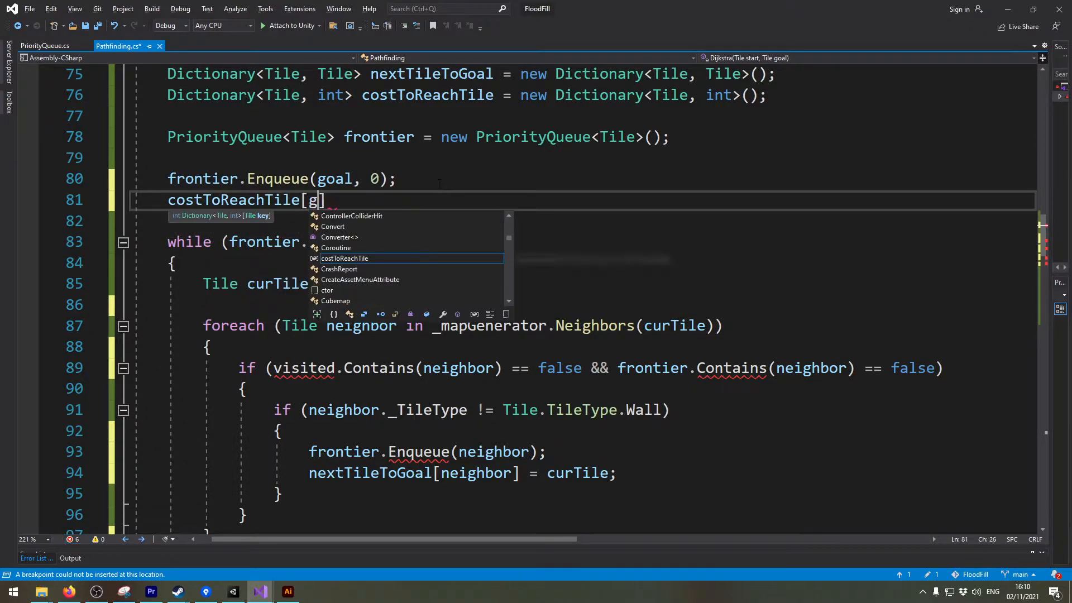
{"action": "type", "text": "oal] = 0"}
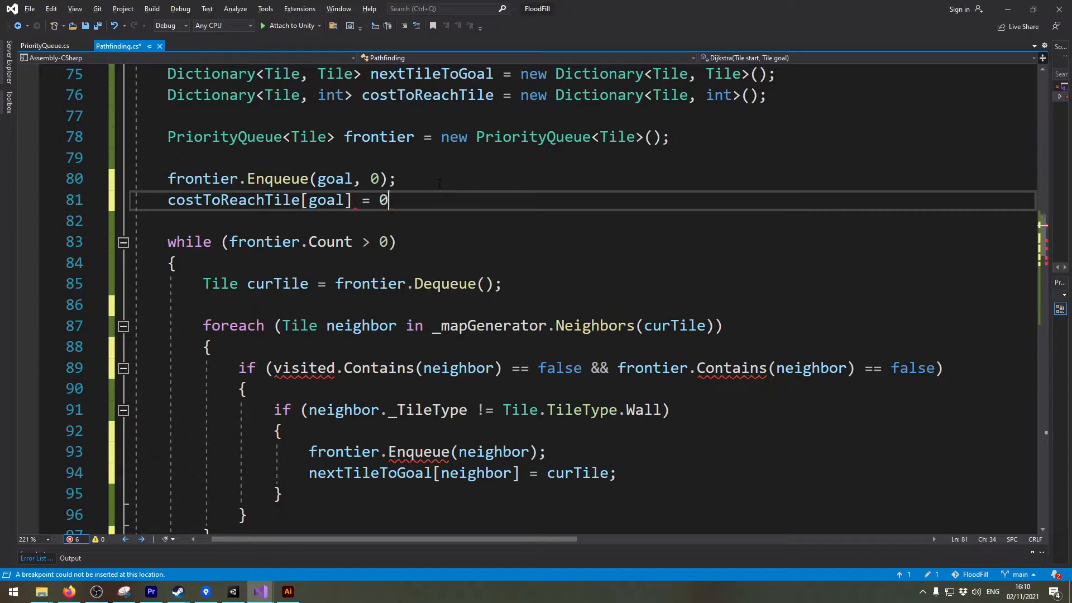
{"action": "type", "text": ";"}
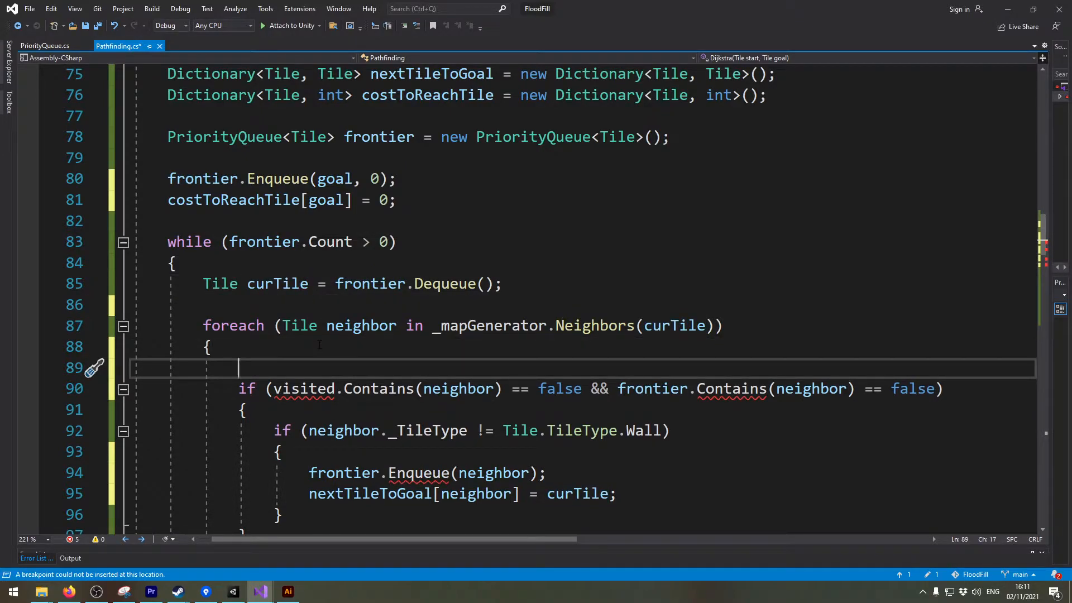
- Insert int newCost = costToReachTile[curTile] + neighbor._Cost; at the loop top
{"action": "type", "text": "int n"}
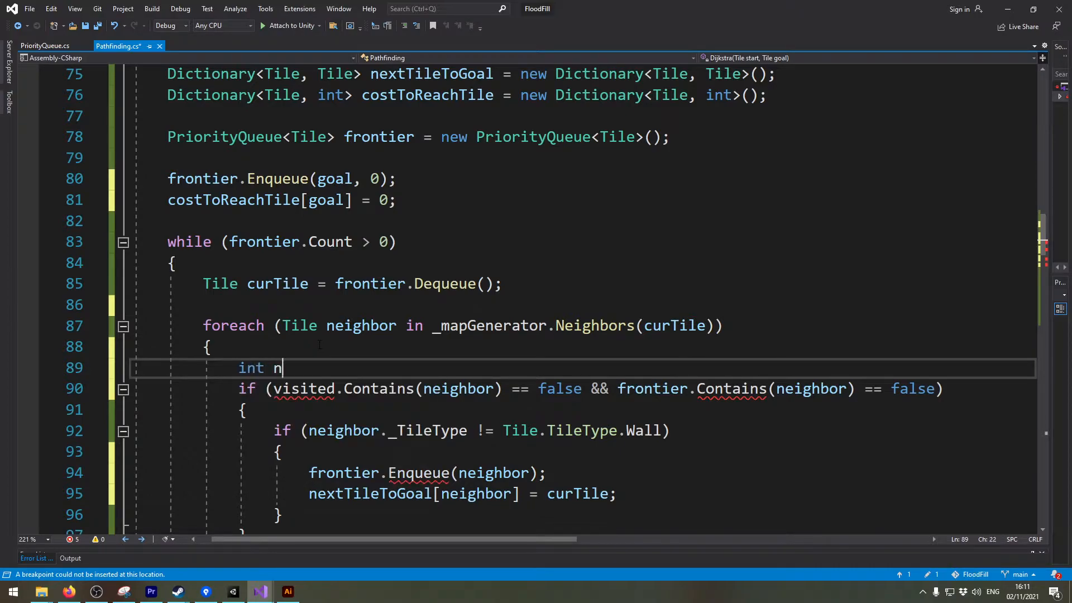
{"action": "type", "text": "ewCost = costToReachTile[curTile] + neighbor."}
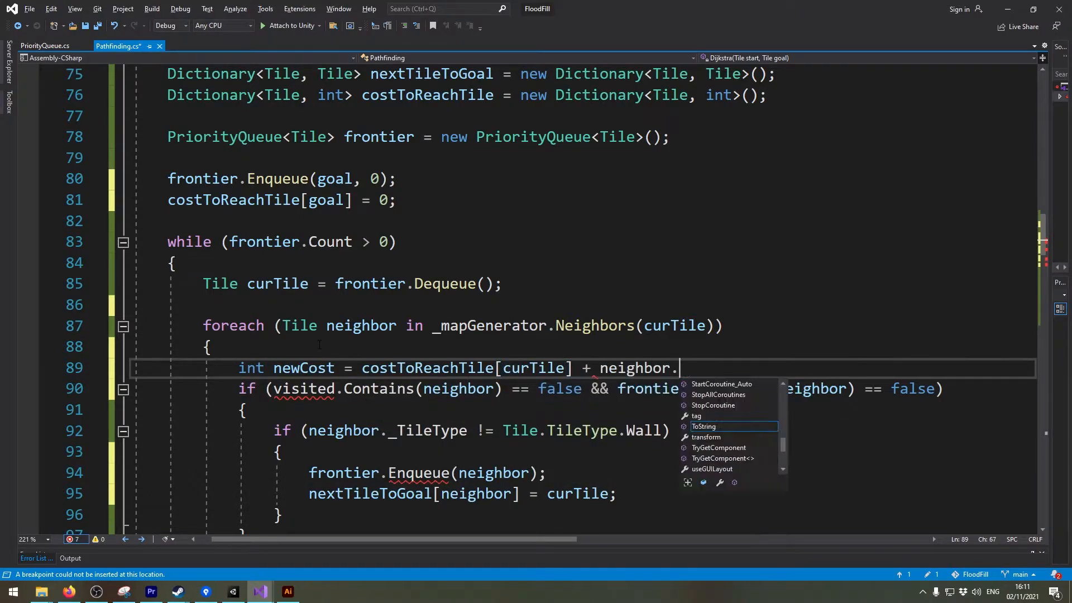
{"action": "type", "text": "_Cost;"}
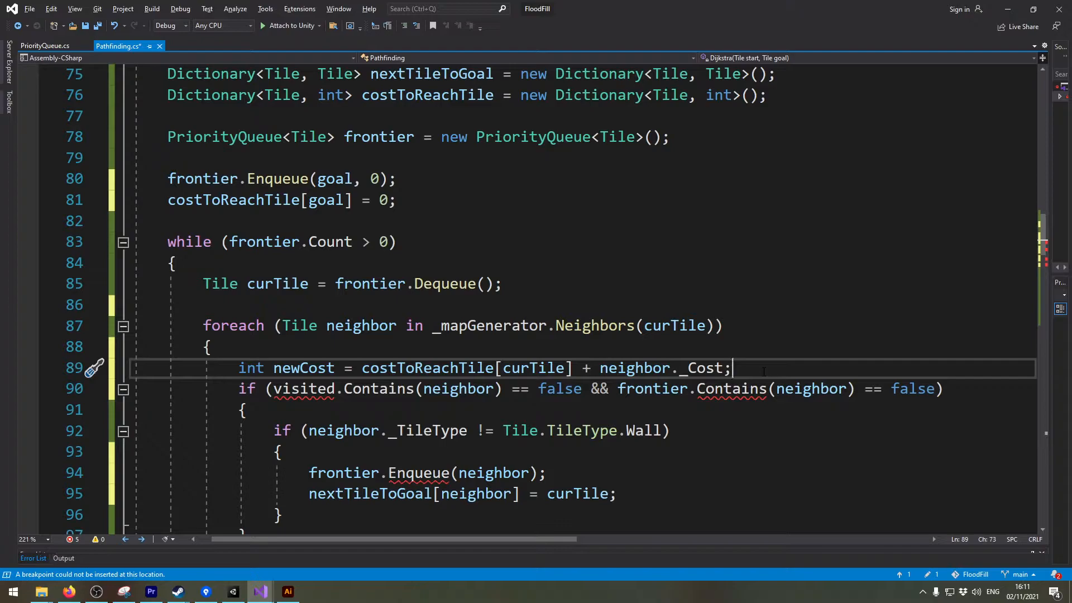
{"action": "double_click", "coordinate": [303, 368]}
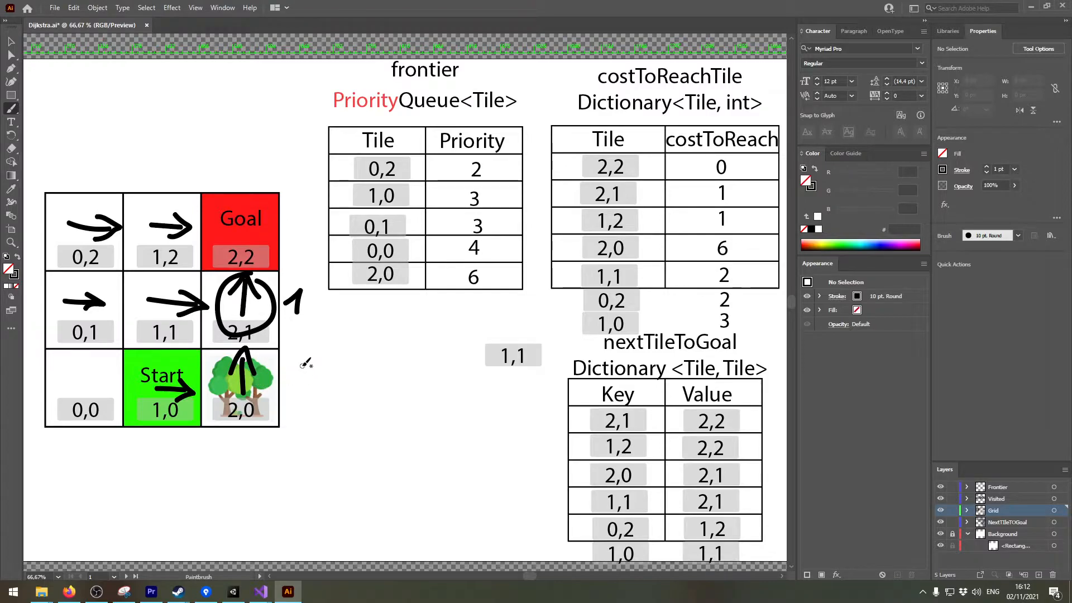
- Write cost 5 beside wooded tile 2,0 and total 6 on it
{"action": "left_click_drag", "start_coordinate": [295, 380], "coordinate": [311, 393]}
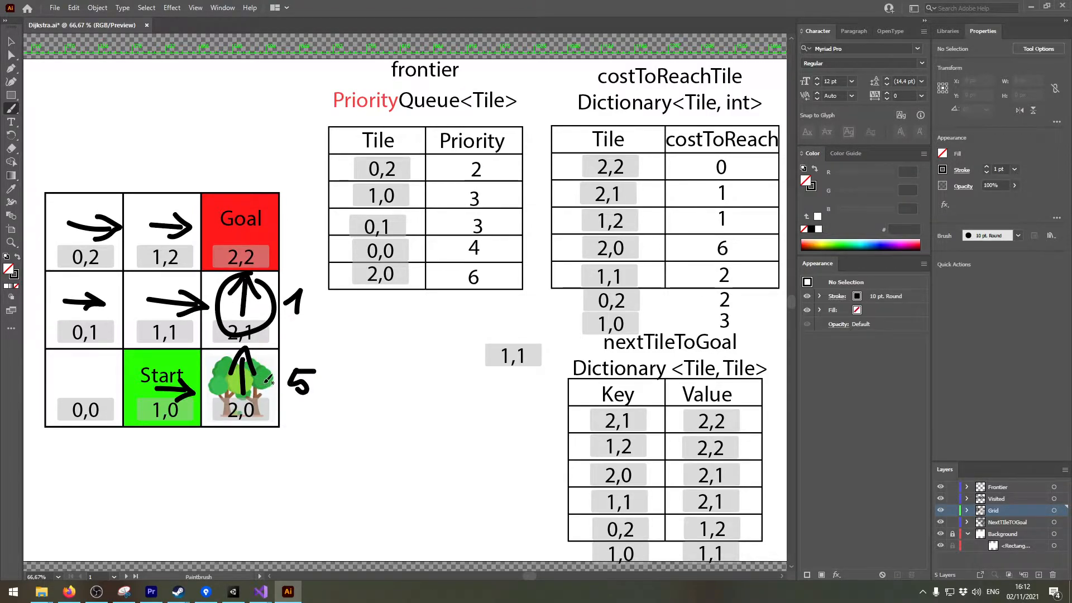
{"action": "left_click_drag", "start_coordinate": [253, 379], "coordinate": [270, 390]}
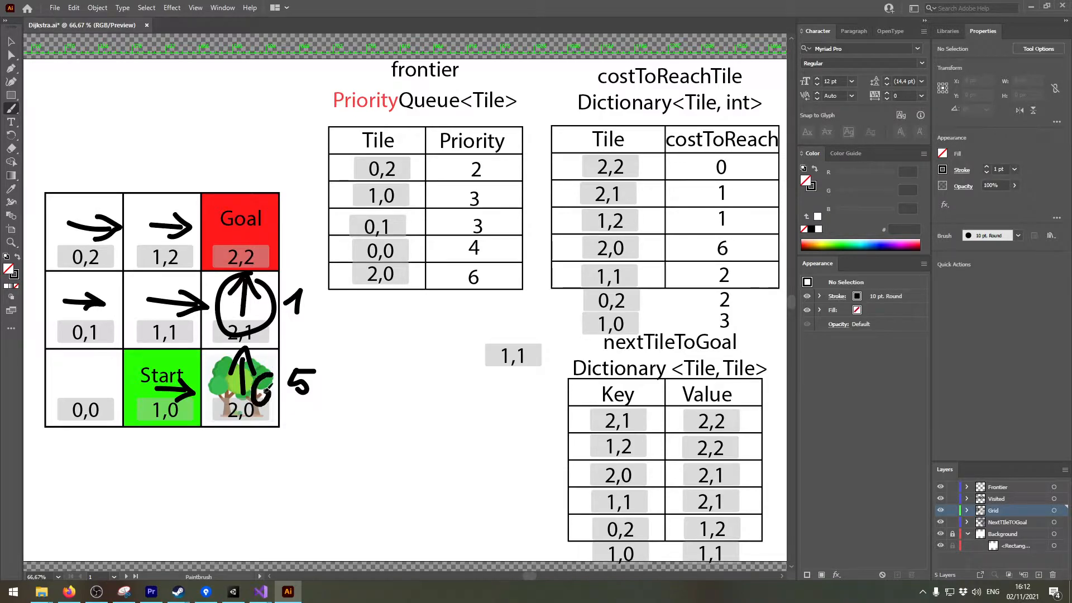
{"action": "mouse_move", "coordinate": [259, 591]}
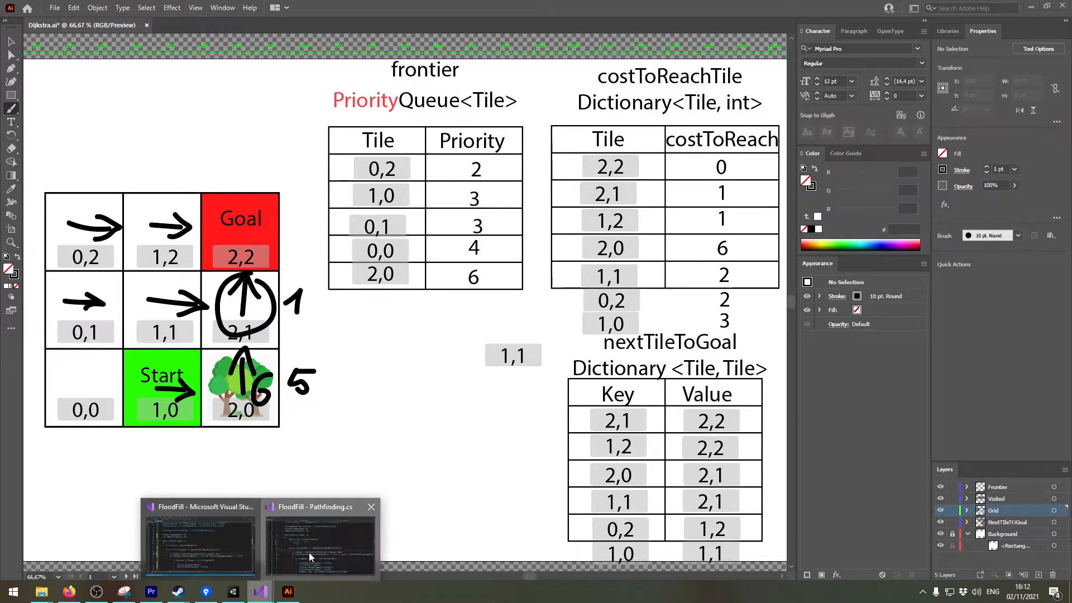
{"action": "left_click", "coordinate": [320, 539]}
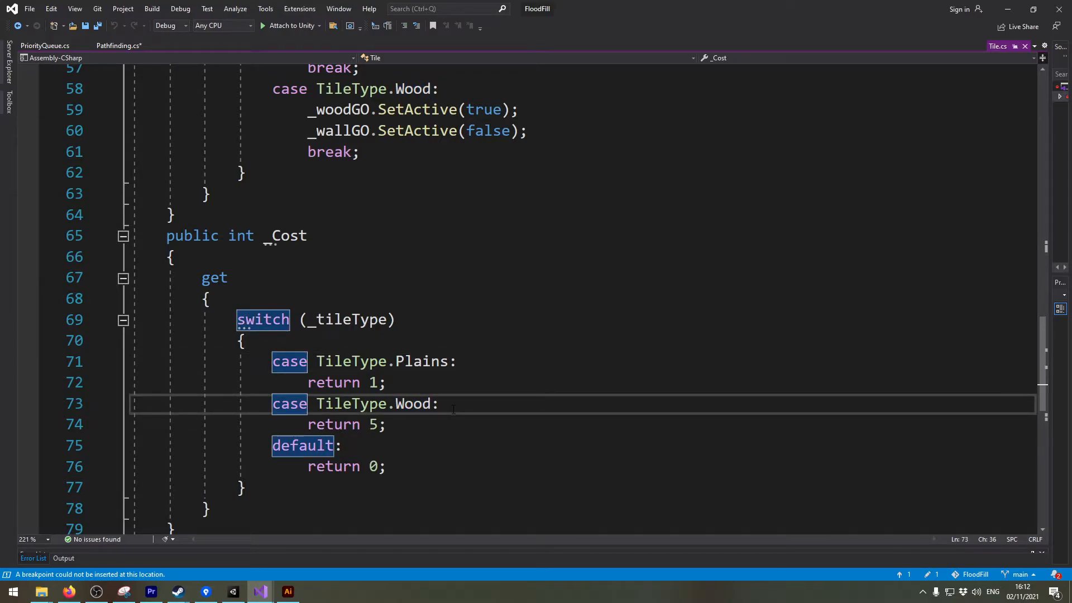
- Add Tile._Cost switching on _tileType: Plains 1, Wood 5, default 0
{"action": "left_click", "coordinate": [441, 403]}
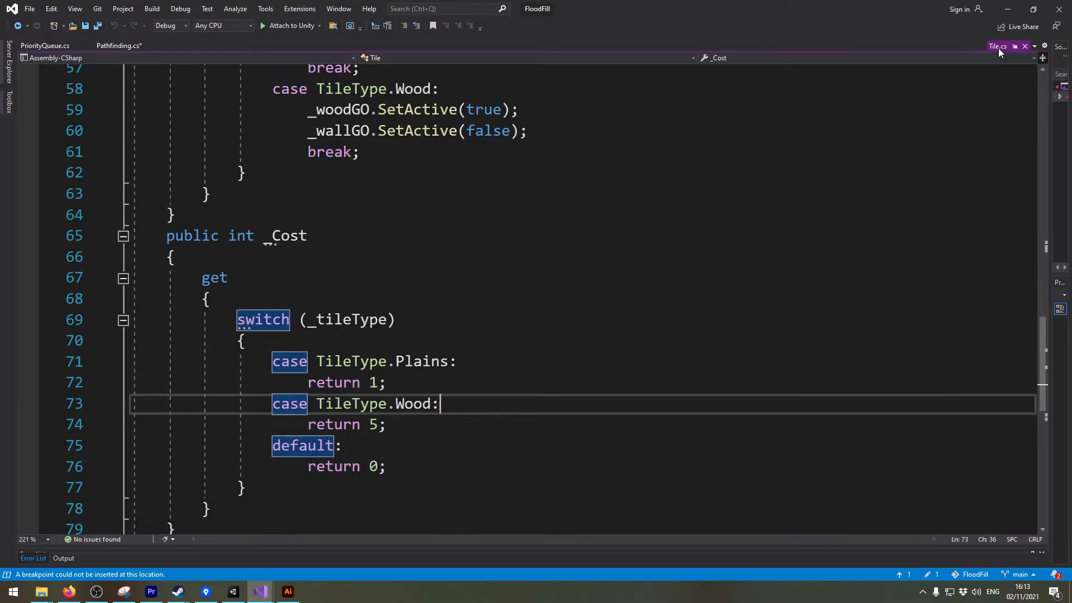
{"action": "left_click", "coordinate": [118, 46]}
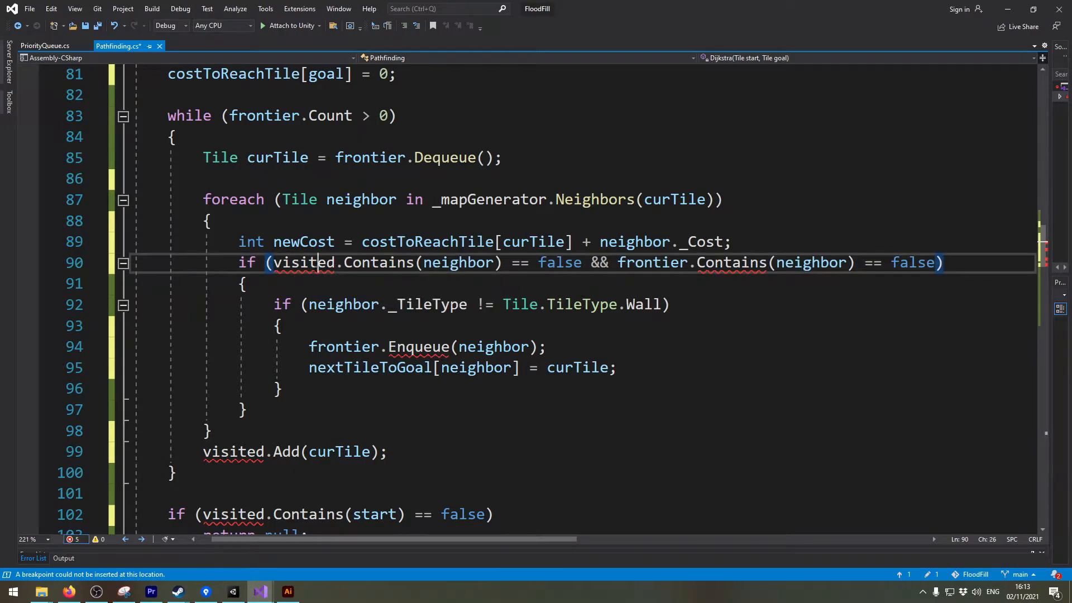
- Replace 'visited' on line 90 with costToReachTile.ContainsKey(neighbor)
{"action": "double_click", "coordinate": [304, 262]}
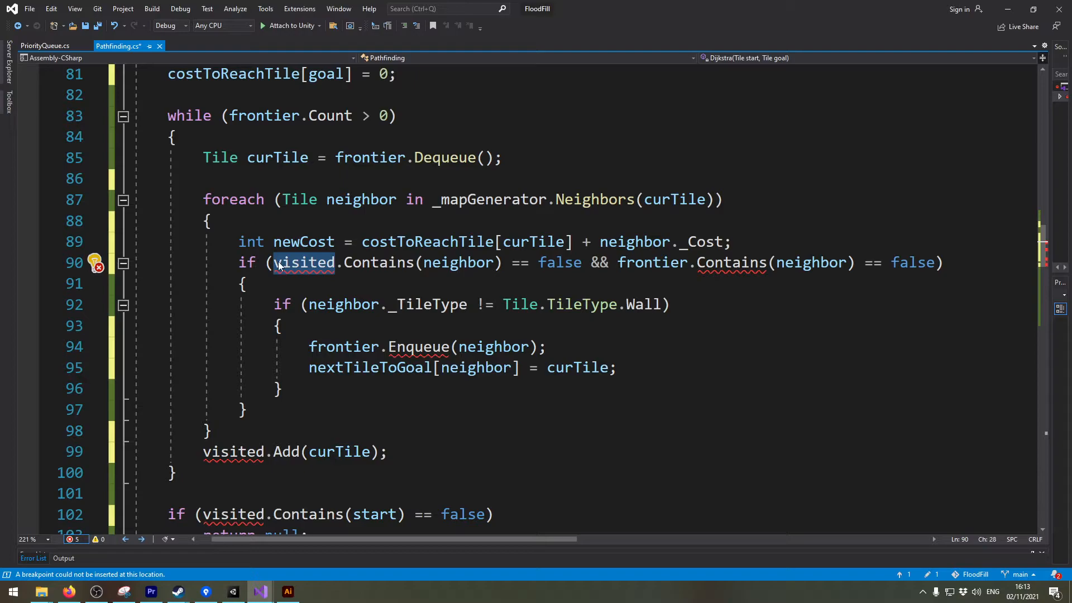
{"action": "scroll", "scroll_direction": "up", "scroll_amount": 3}
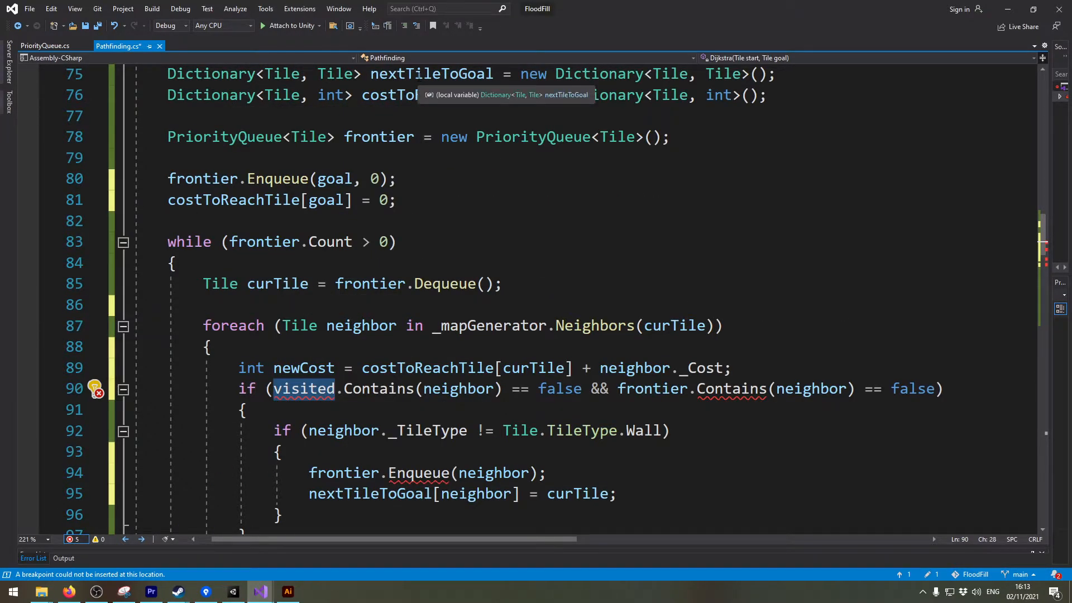
{"action": "mouse_move", "coordinate": [414, 267]}
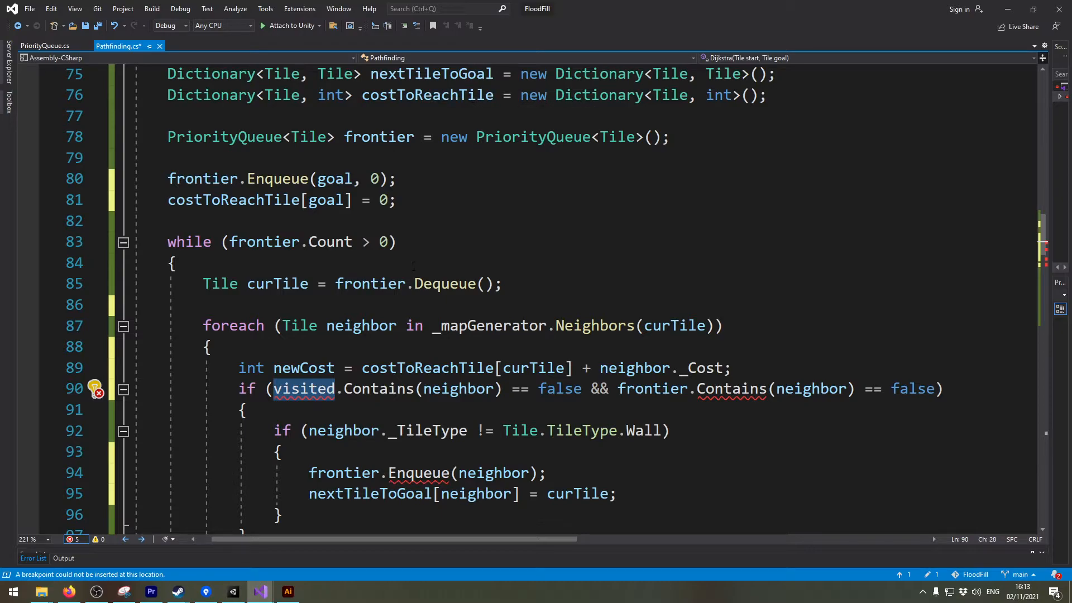
{"action": "type", "text": "costToReachTil"}
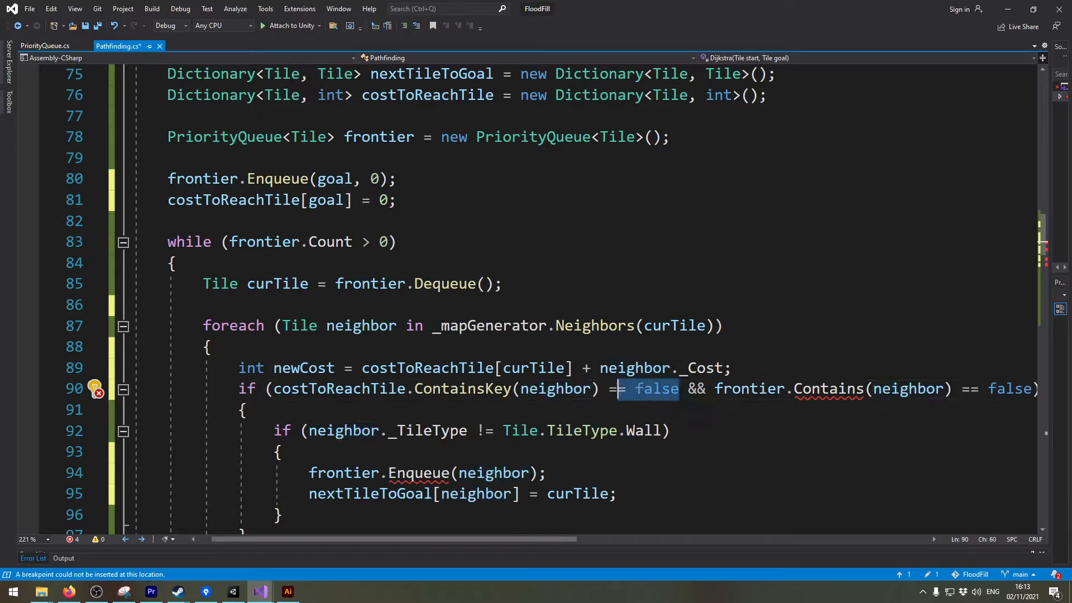
{"action": "double_click", "coordinate": [338, 389]}
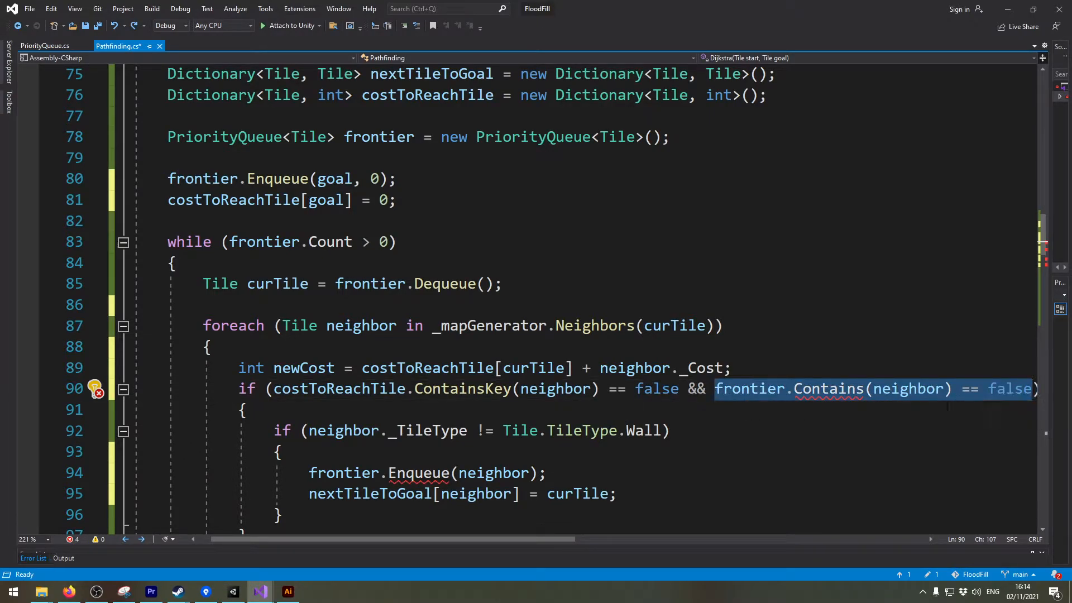
{"action": "mouse_move", "coordinate": [902, 389]}
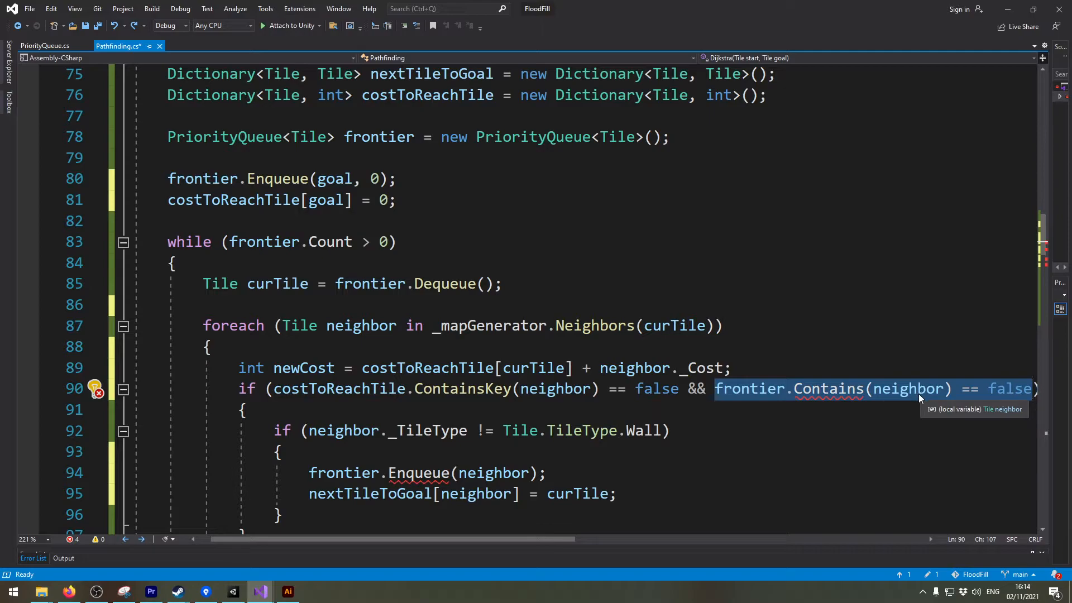
{"action": "mouse_move", "coordinate": [920, 397]}
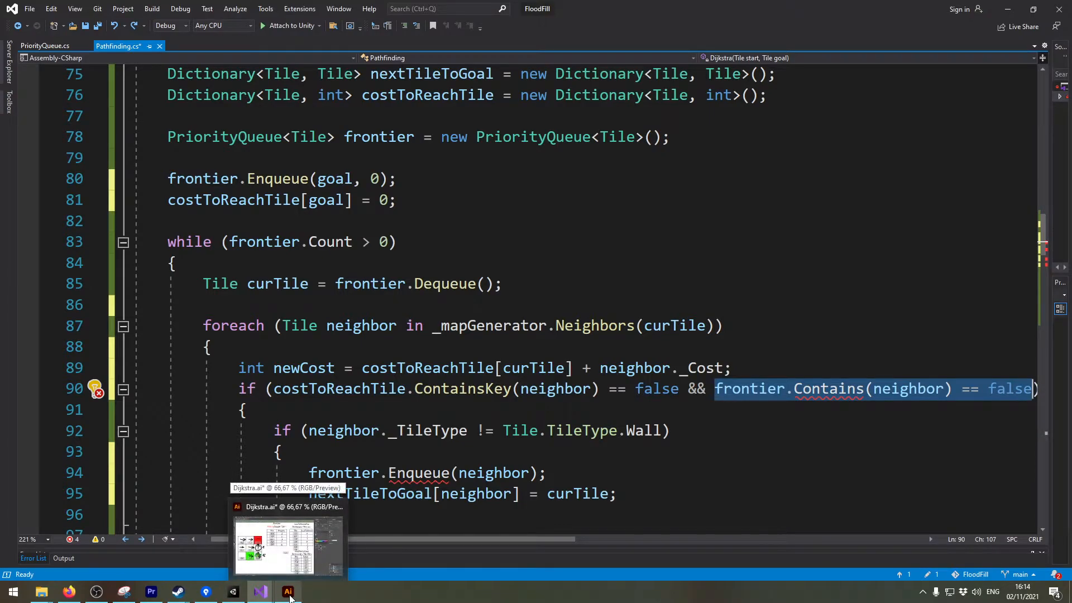
- Sketch costs 1, 5 and 1 beside tiles 2,1, 2,0, 1,0 plus a Start arrow
{"action": "left_click", "coordinate": [288, 591]}
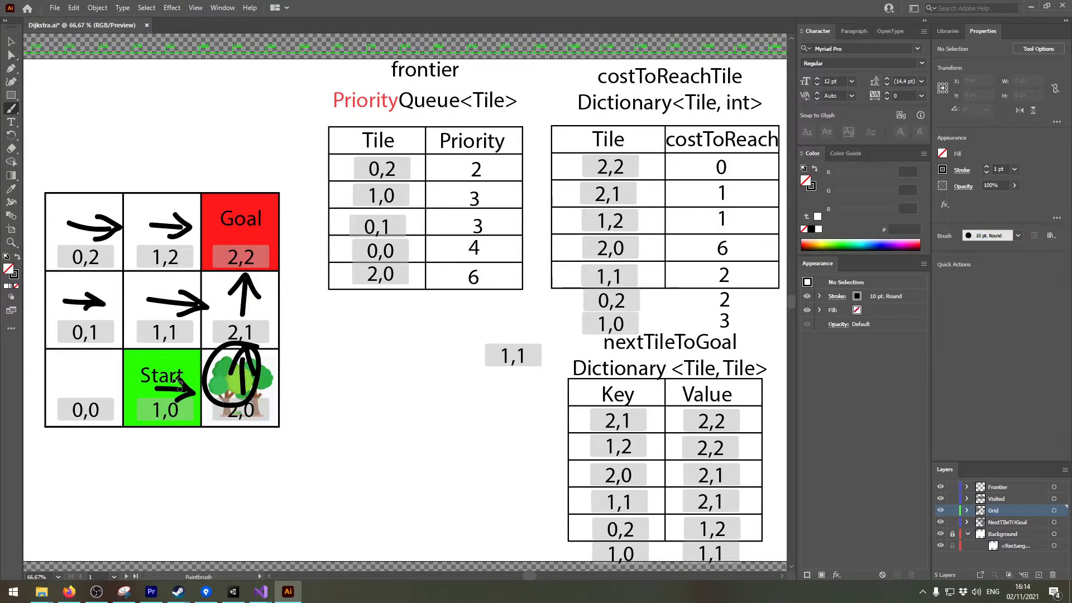
{"action": "mouse_move", "coordinate": [281, 315]}
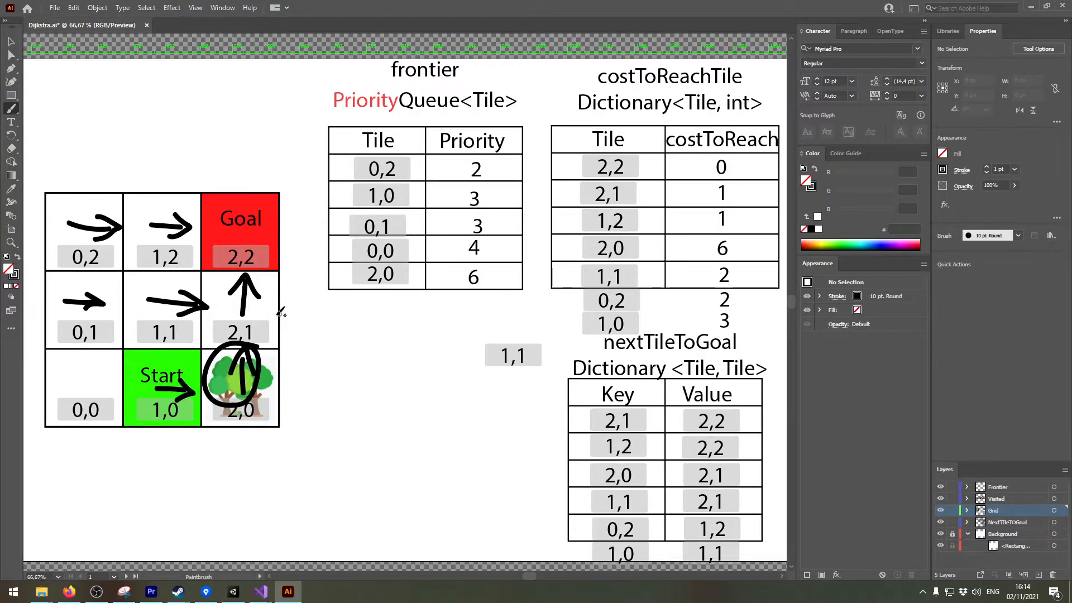
{"action": "left_click_drag", "start_coordinate": [287, 308], "coordinate": [294, 335]}
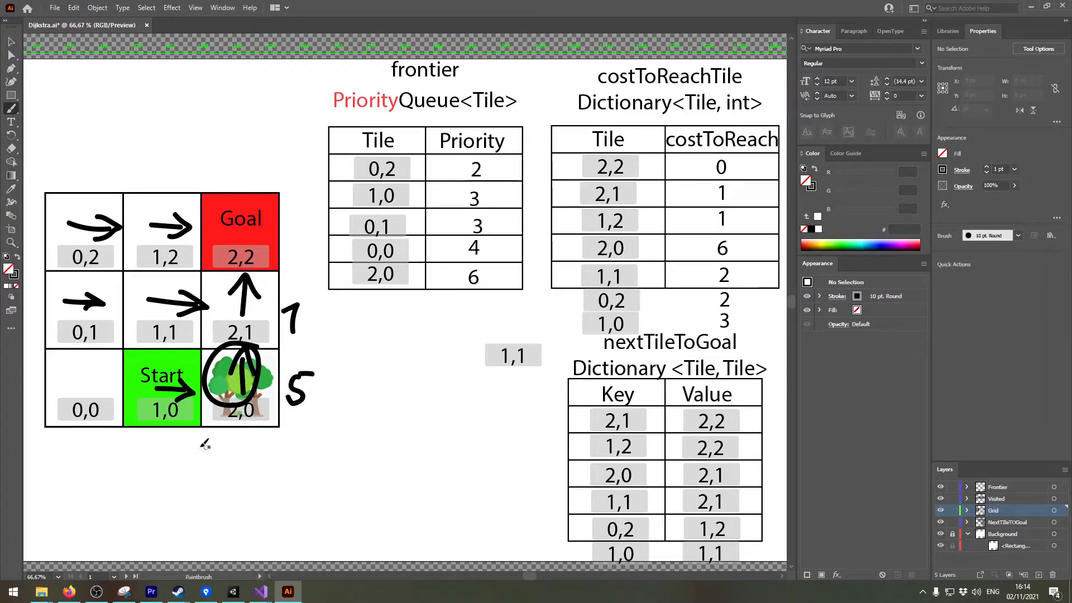
{"action": "left_click_drag", "start_coordinate": [174, 454], "coordinate": [198, 435]}
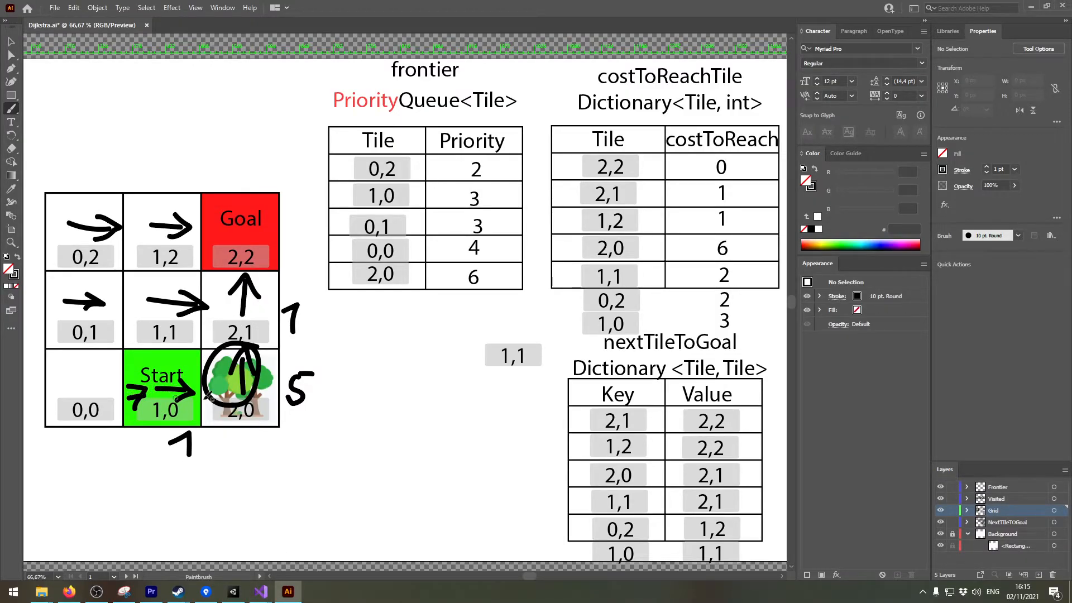
{"action": "left_click_drag", "start_coordinate": [152, 394], "coordinate": [152, 314]}
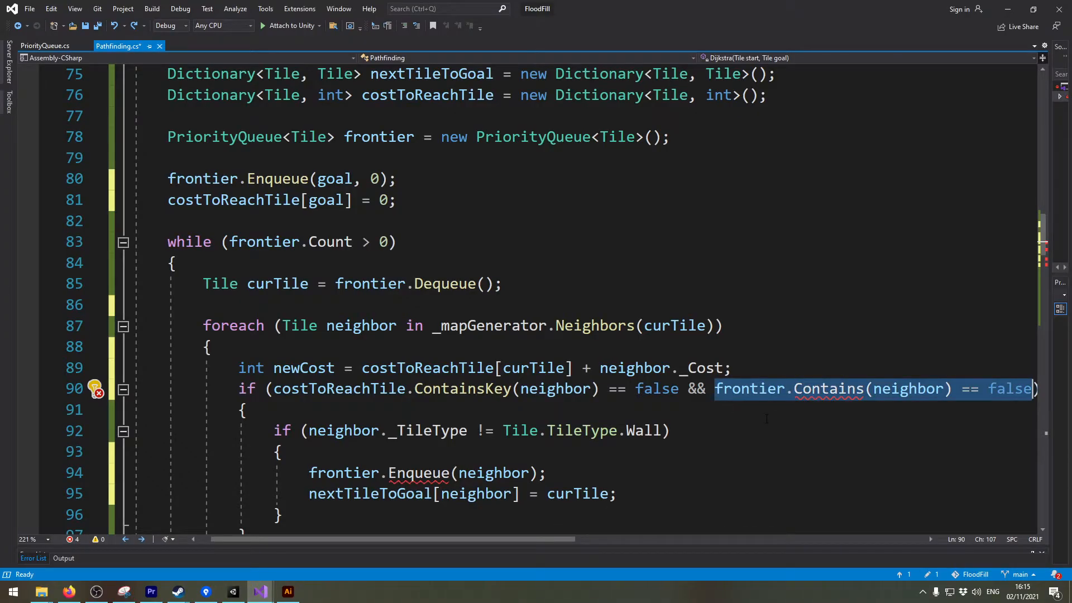
- Replace the frontier.Contains check with || newCost < costToReachTile[neighbor]
{"action": "key", "text": "Delete"}
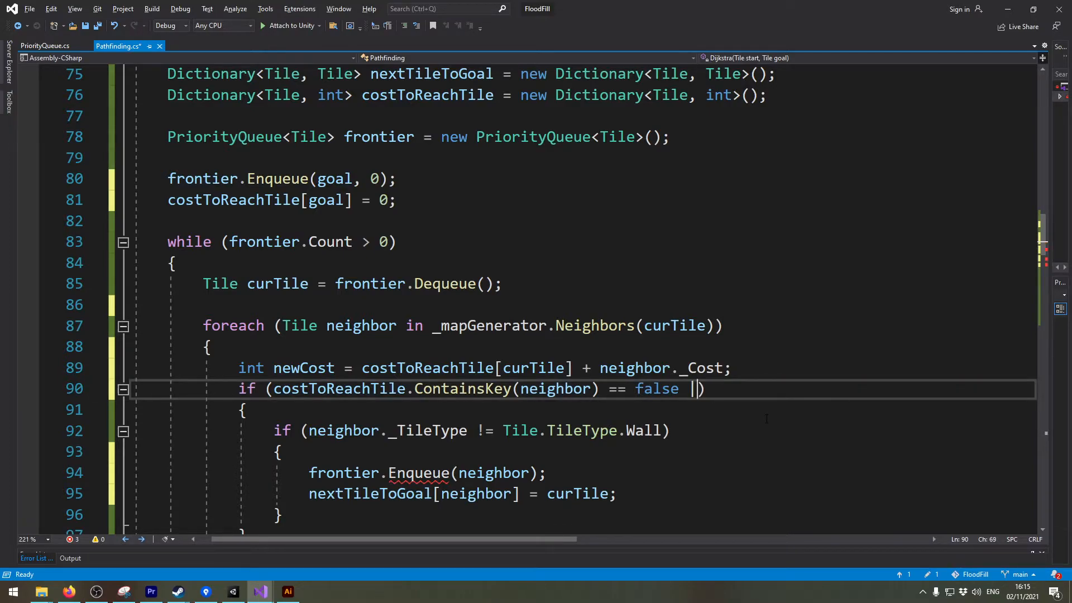
{"action": "type", "text": "||"}
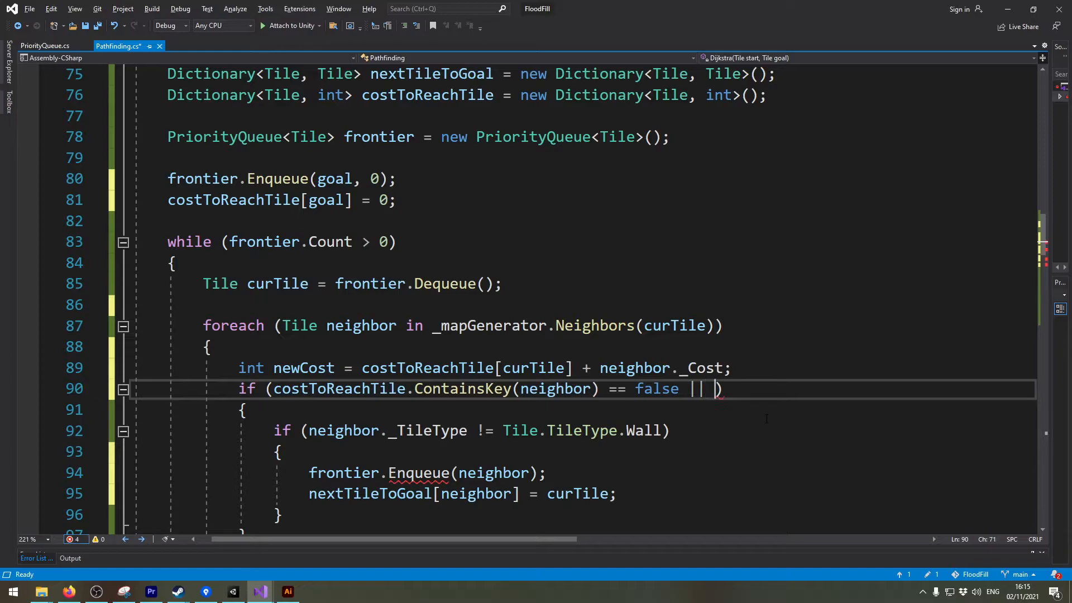
{"action": "type", "text": "newCost <"}
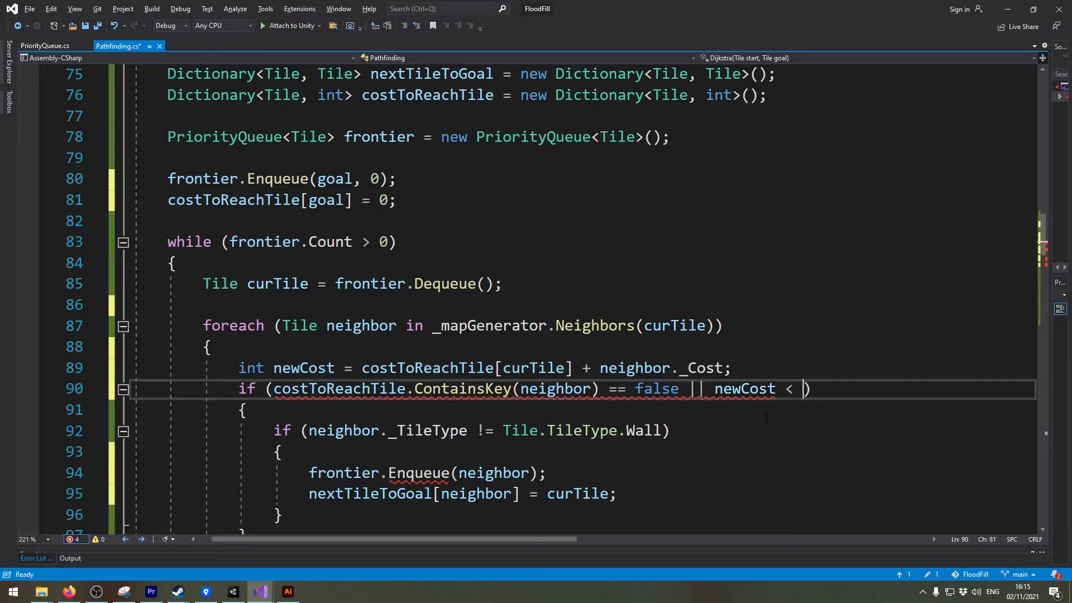
{"action": "type", "text": "costToReachTile"}
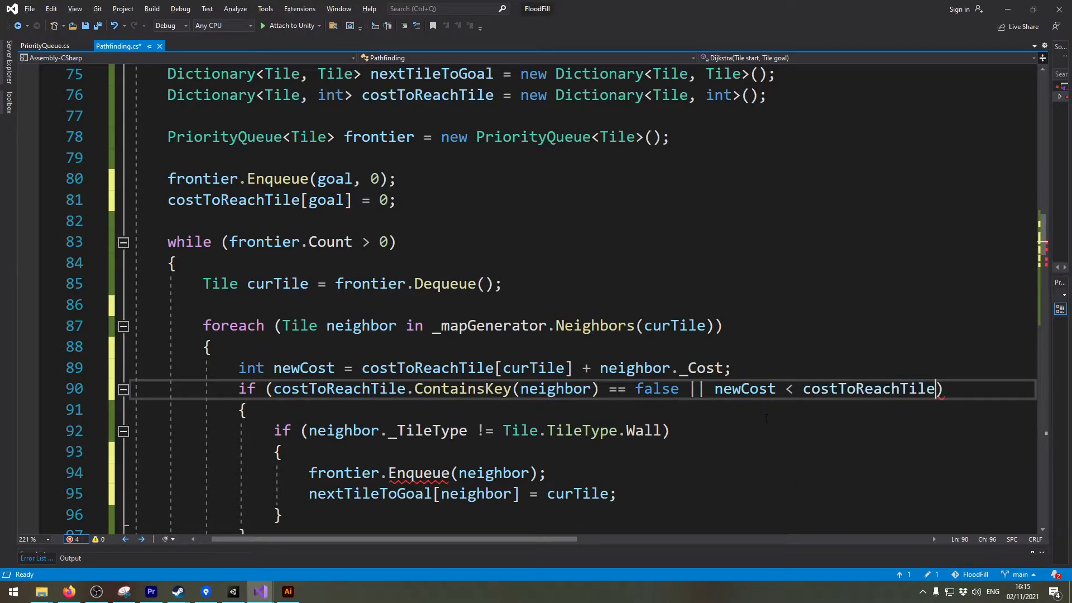
{"action": "type", "text": "[neighbor]"}
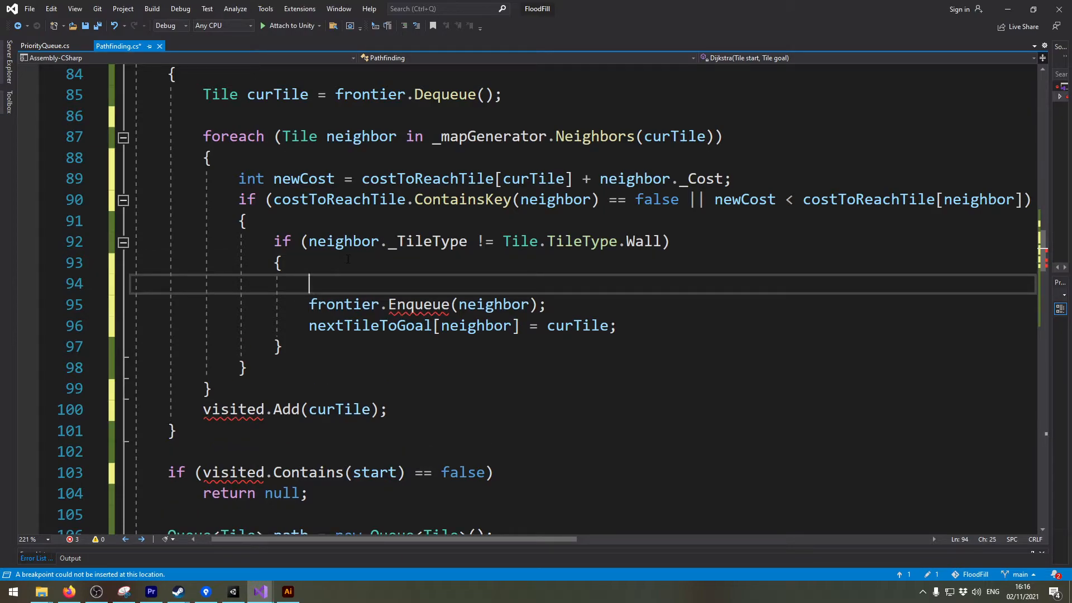
- Record the neighbor's new cost with costToReachTile[neighbor] = newCost;
{"action": "type", "text": "costToReachTile["}
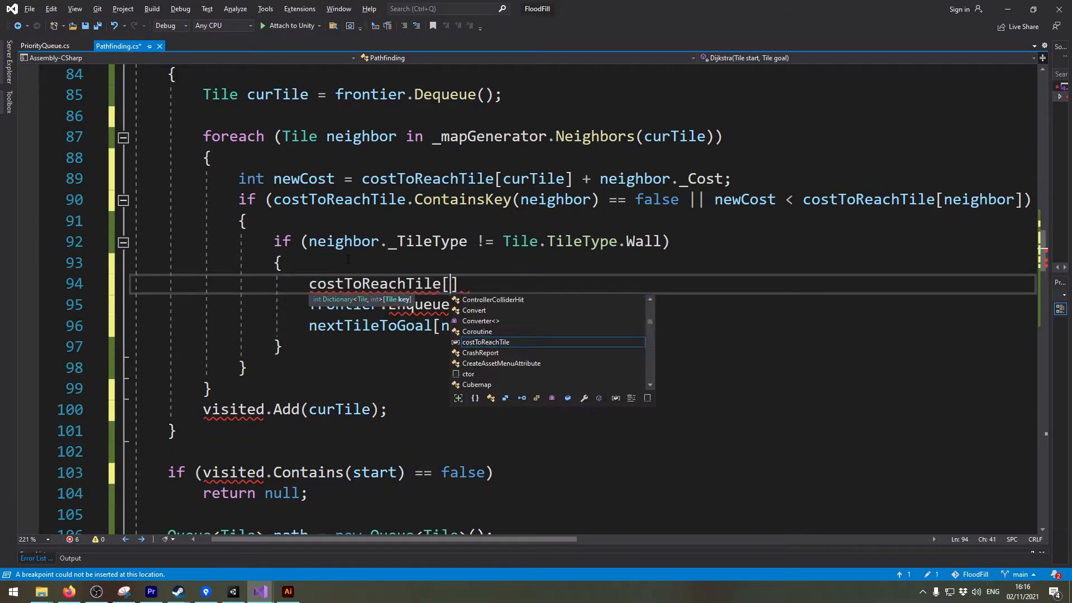
{"action": "type", "text": "neighbor] = newCost;"}
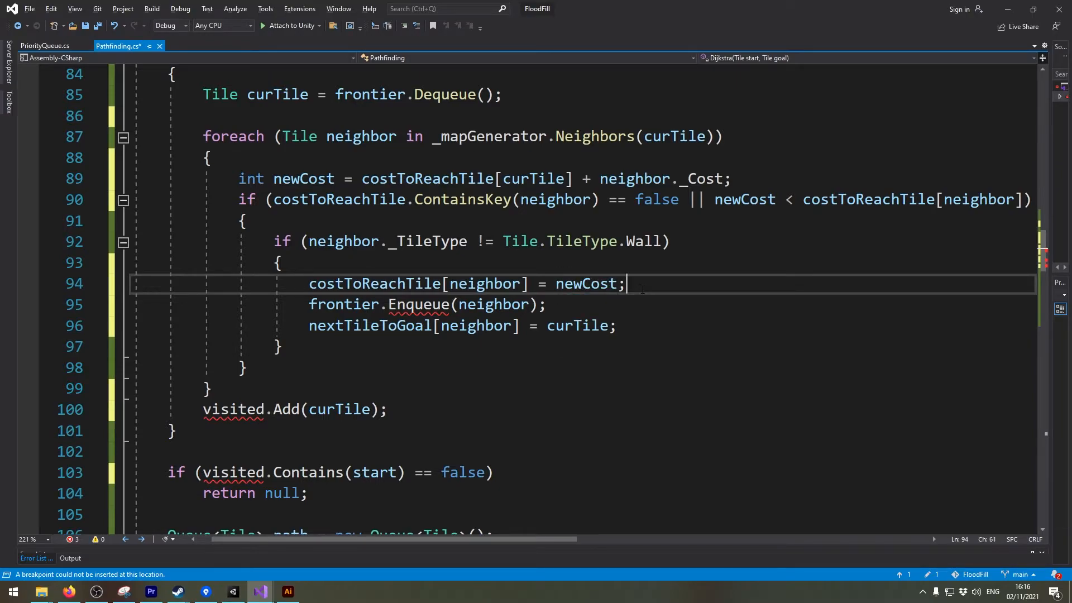
{"action": "double_click", "coordinate": [375, 283]}
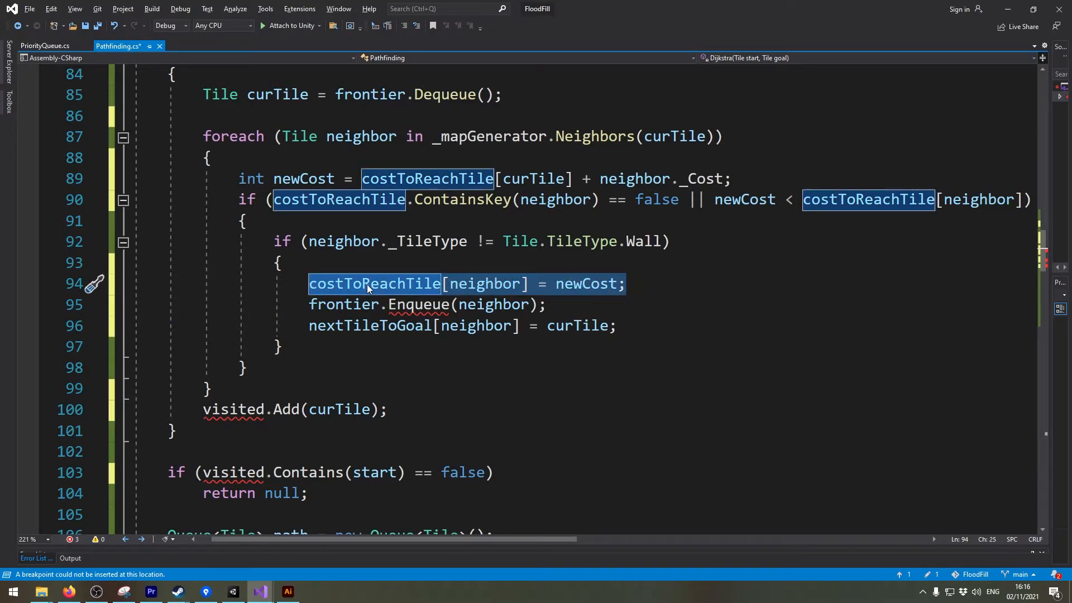
{"action": "left_click", "coordinate": [625, 283]}
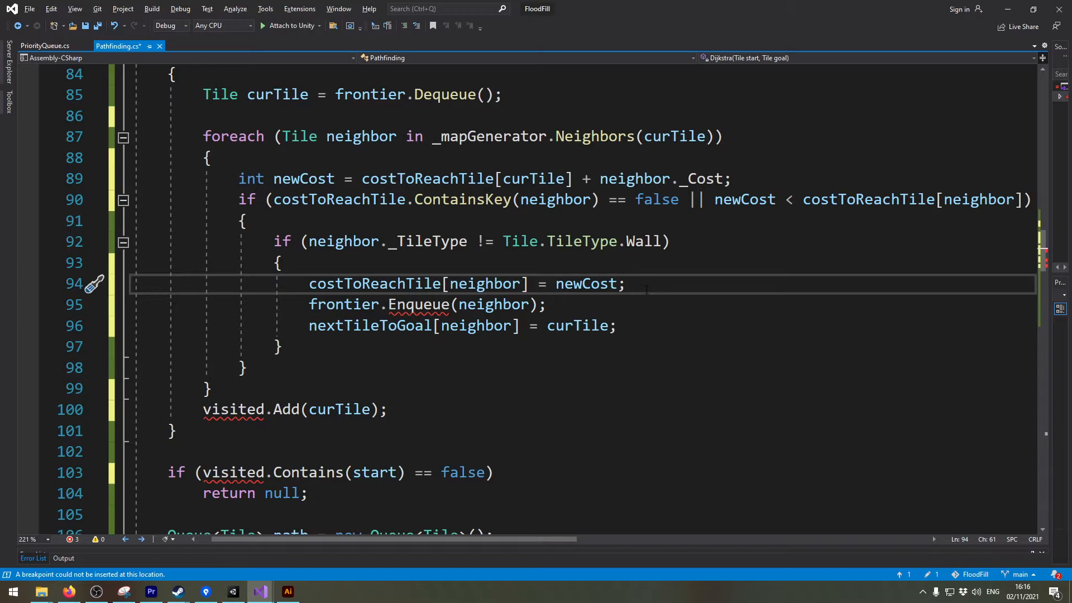
- Add int priority = newCost; and enqueue the neighbor with that priority
{"action": "key", "text": "enter"}
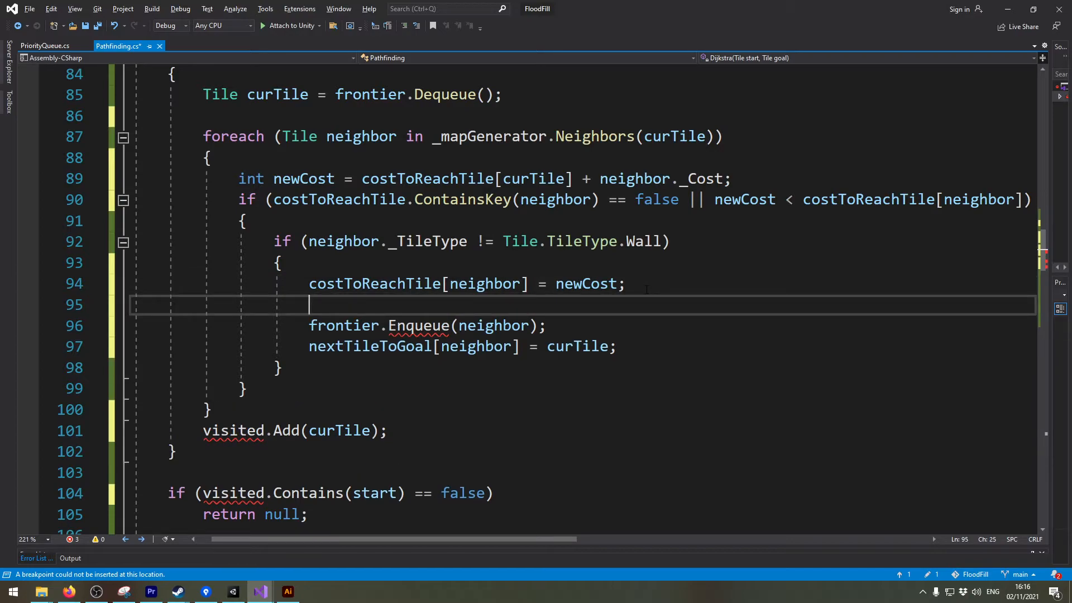
{"action": "type", "text": "int priority )"}
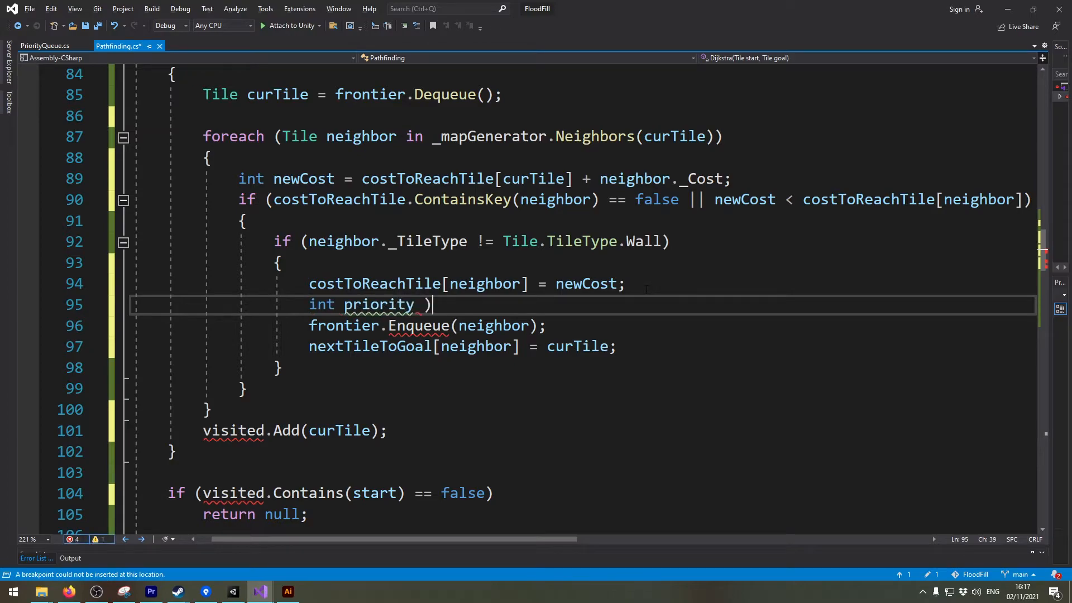
{"action": "type", "text": "= newCost;"}
{"action": "left_click", "coordinate": [582, 325]}
{"action": "type", "text": ", priority"}
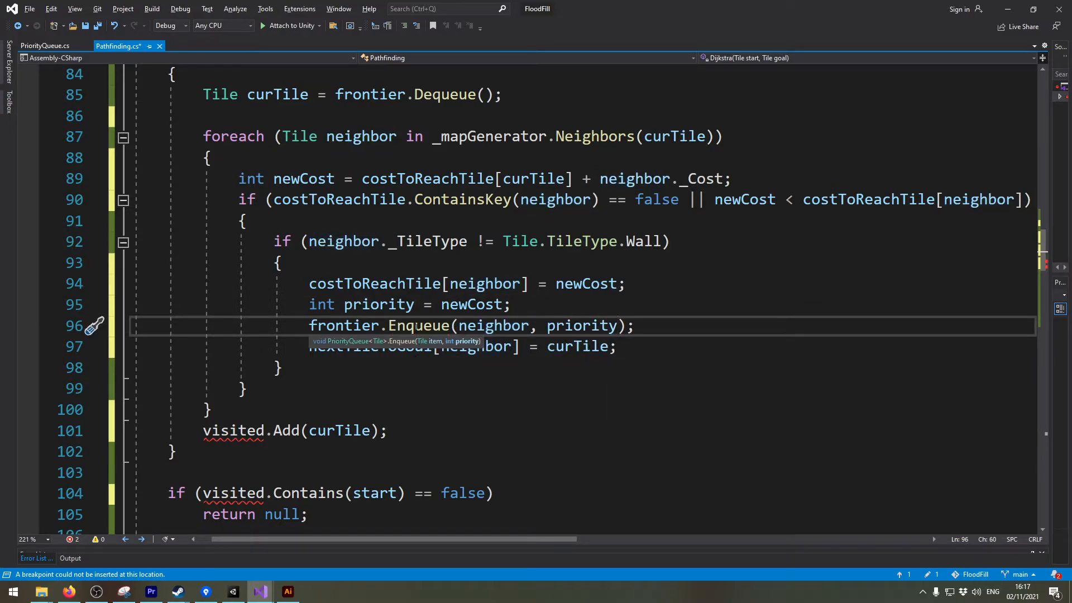
{"action": "double_click", "coordinate": [582, 326]}
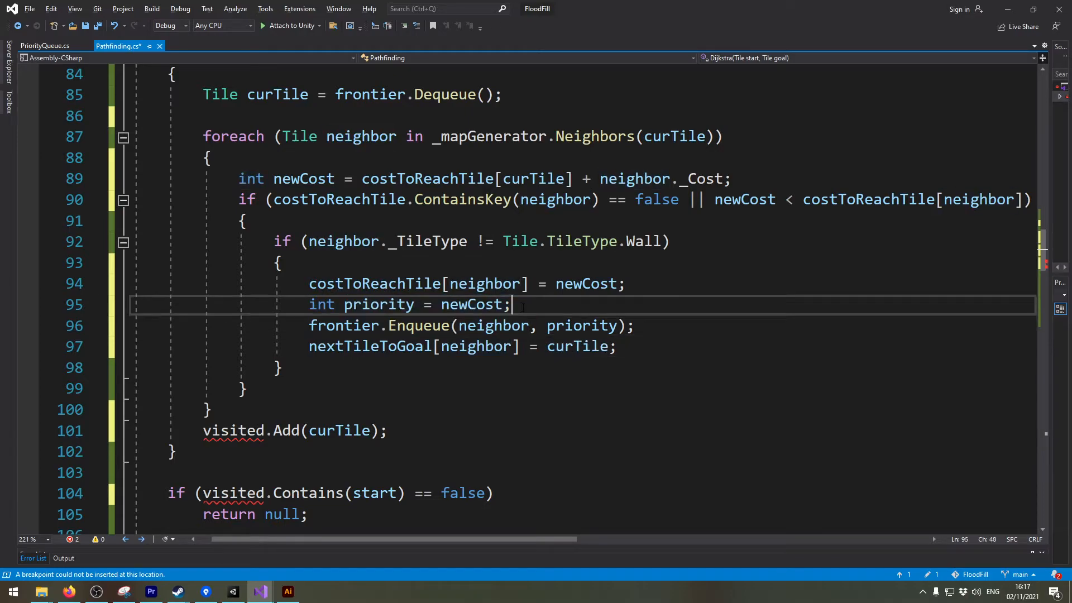
{"action": "double_click", "coordinate": [321, 304]}
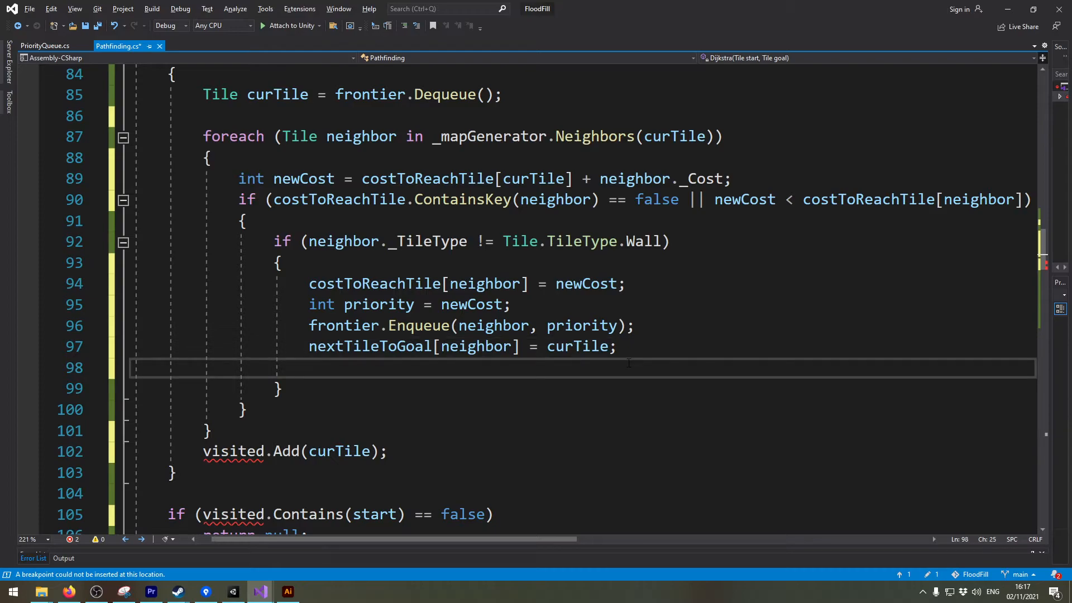
- Label each neighbor tile with costToReachTile[neighbor].ToString()
{"action": "type", "text": "neighbor._Text = cost"}
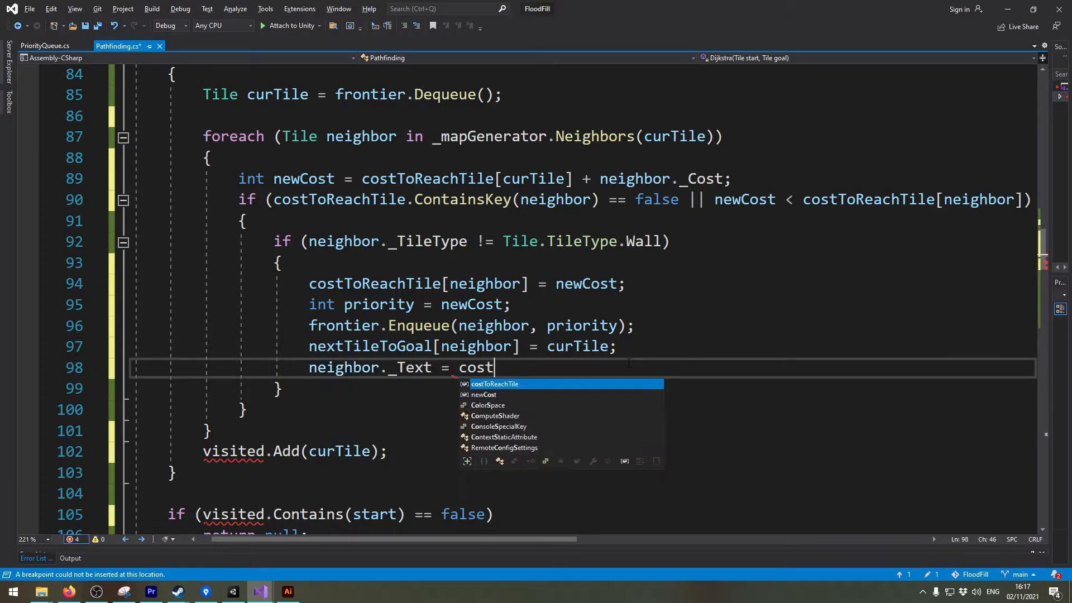
{"action": "type", "text": "ToReachTile[neighbor].ToString();"}
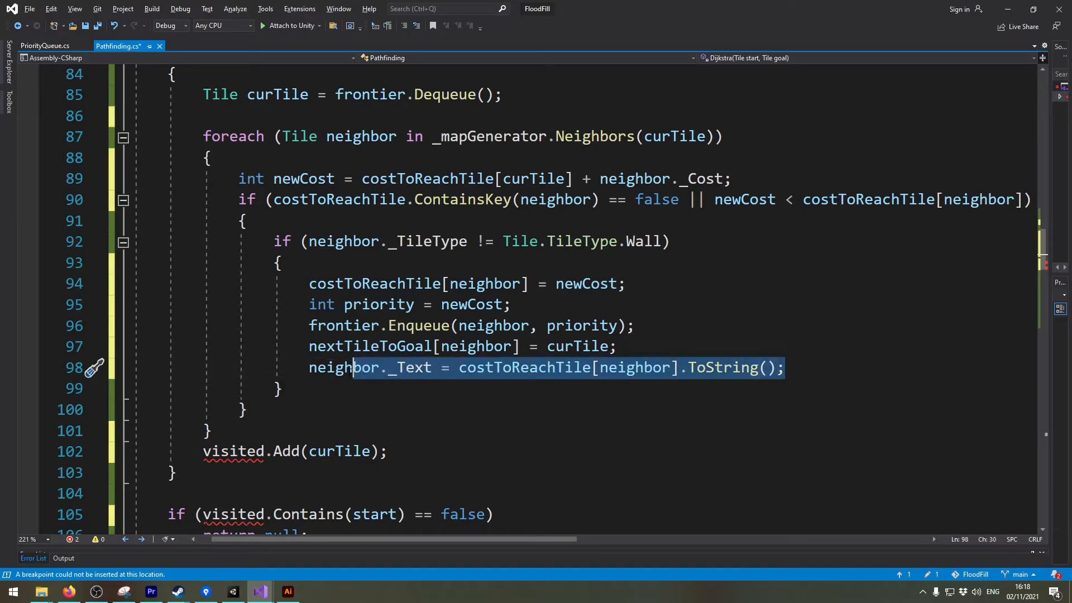
{"action": "left_click", "coordinate": [787, 367]}
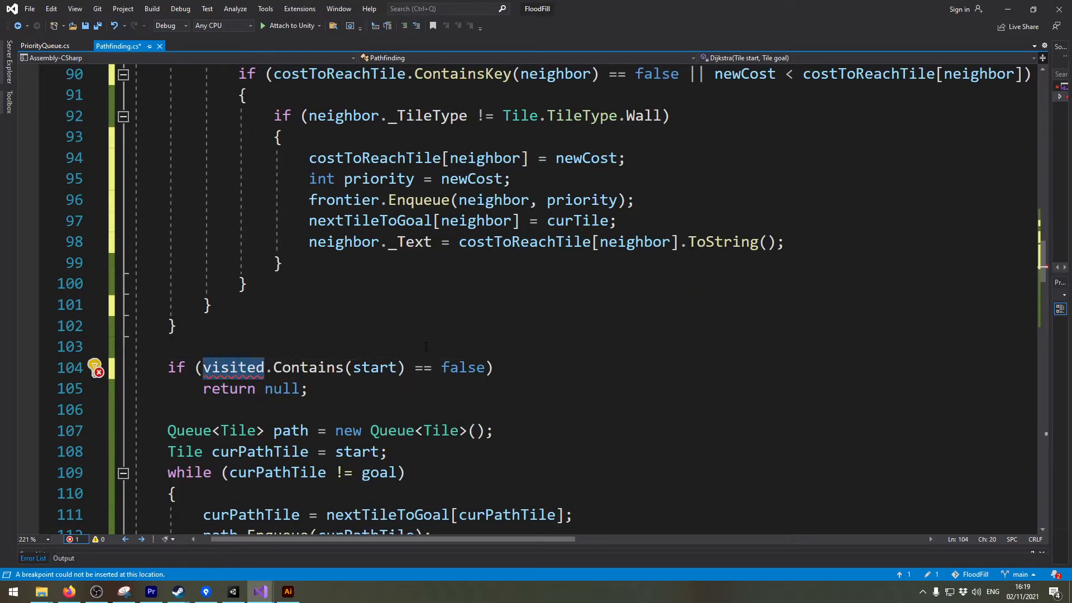
- Replace visited.Contains with nextTileToGoal.ContainsKey, save Pathfinding.cs, and switch to the game
{"action": "type", "text": "nextTileToGoal"}
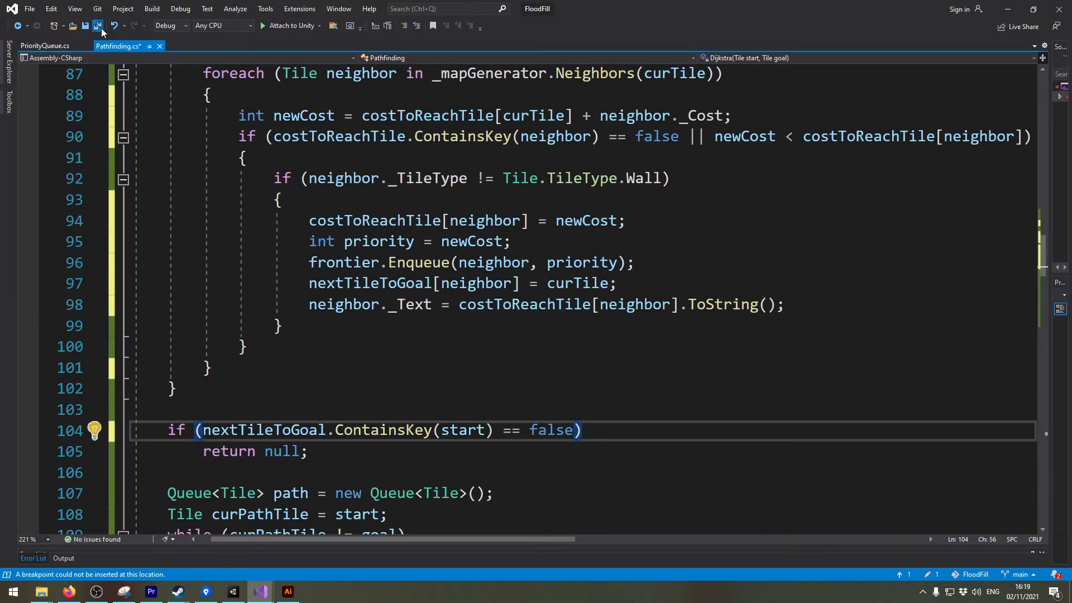
{"action": "left_click", "coordinate": [97, 27]}
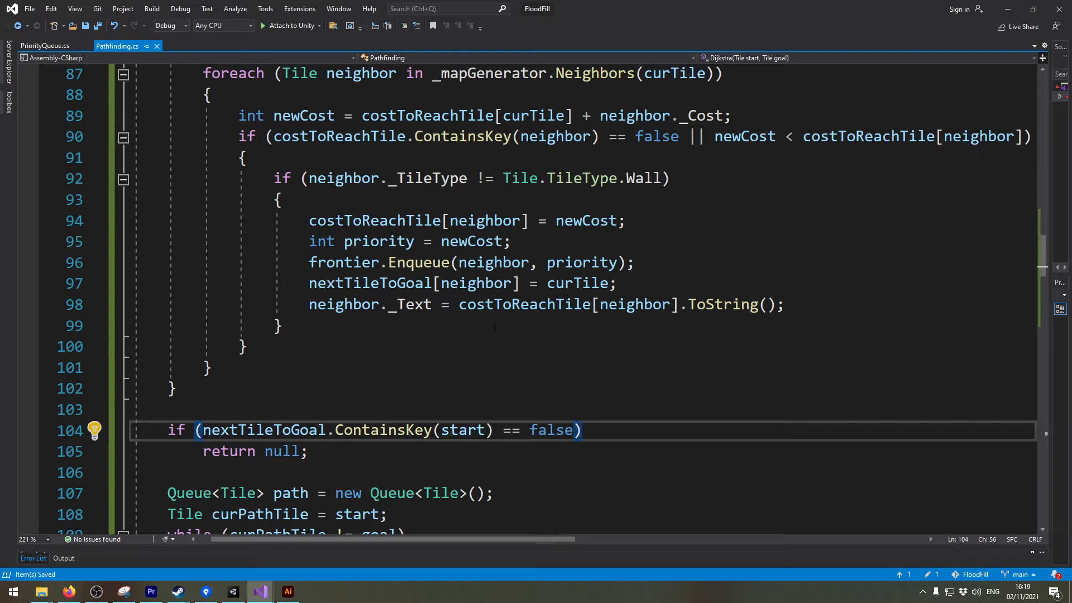
{"action": "left_click", "coordinate": [234, 592]}
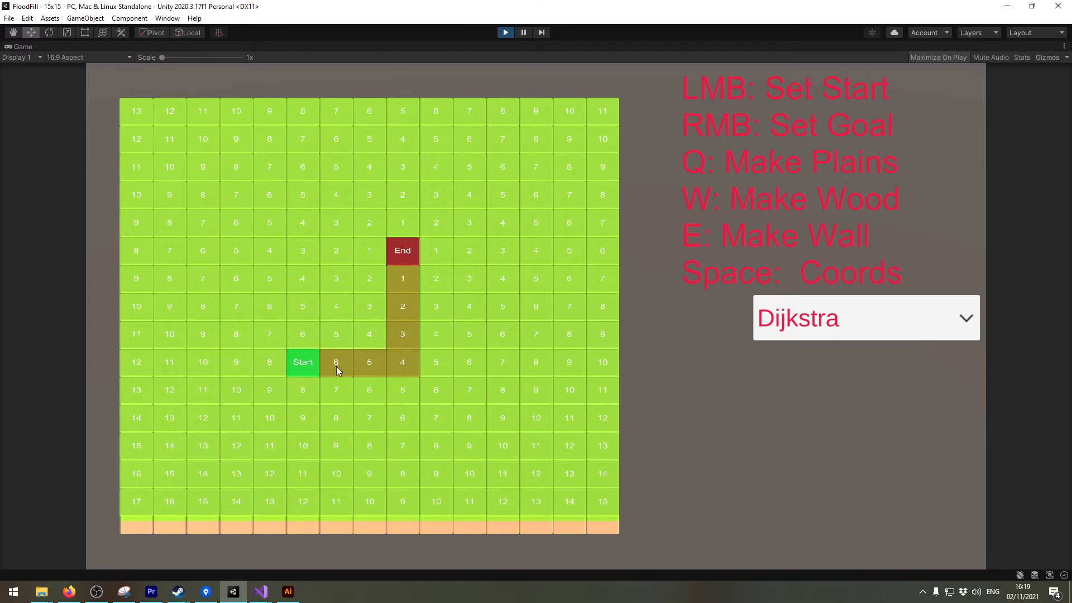
{"action": "mouse_move", "coordinate": [304, 368]}
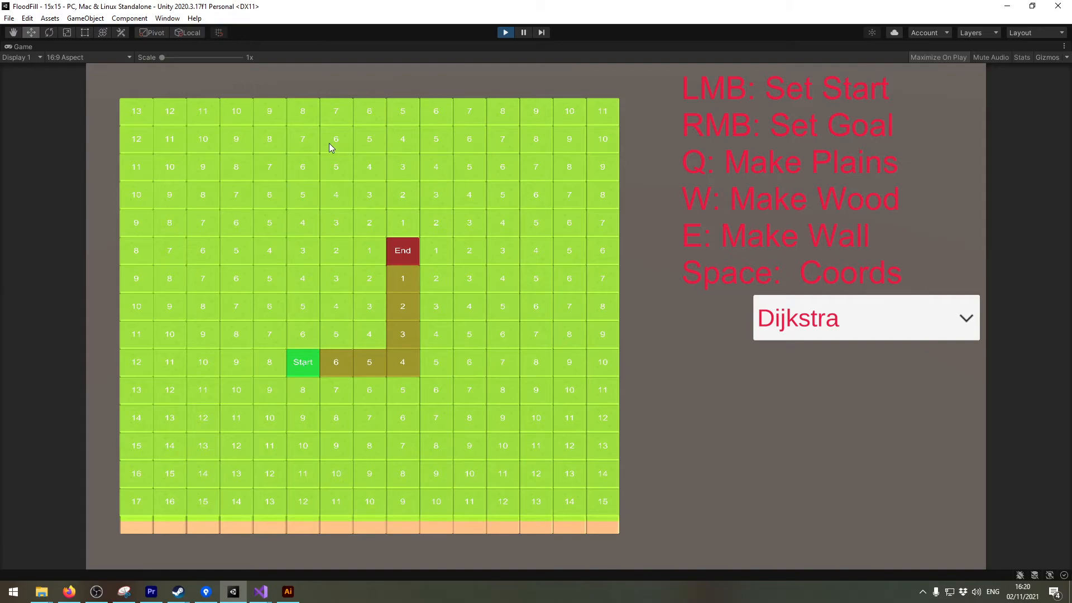
{"action": "mouse_move", "coordinate": [658, 497]}
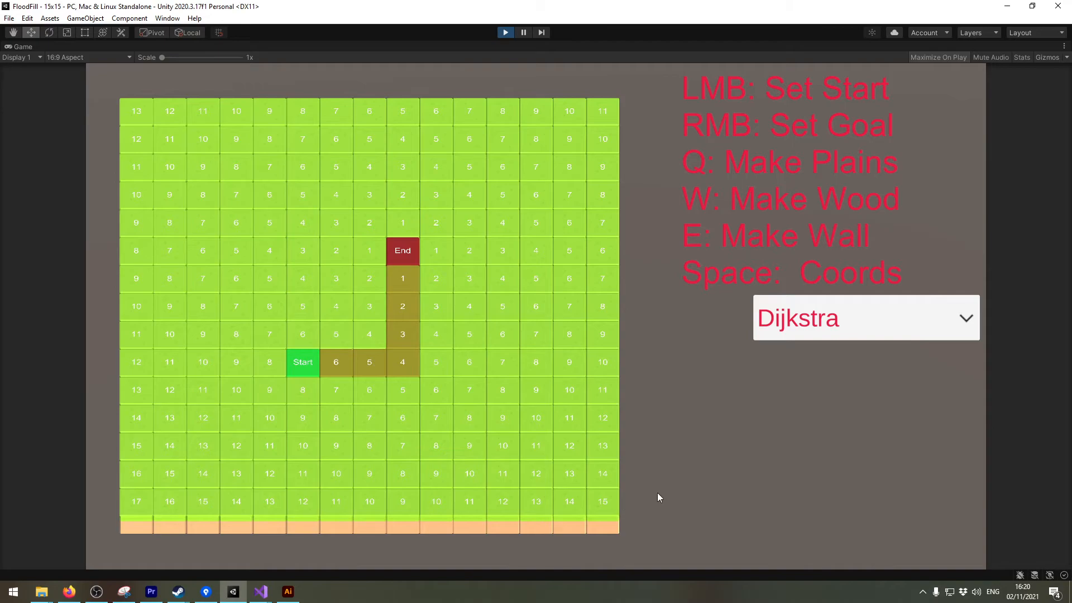
{"action": "mouse_move", "coordinate": [514, 502]}
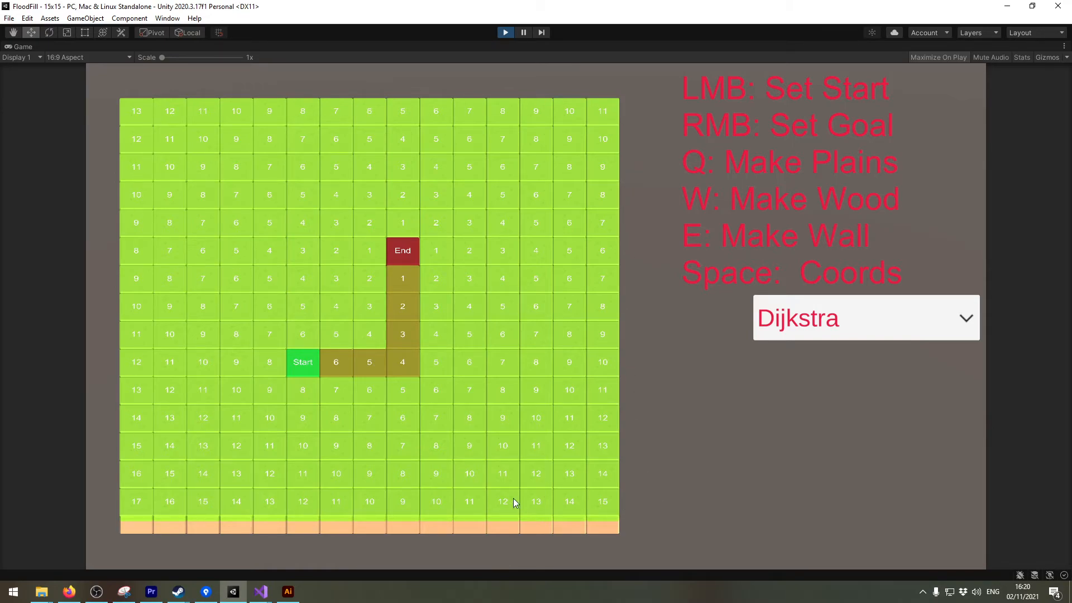
{"action": "mouse_move", "coordinate": [449, 206]}
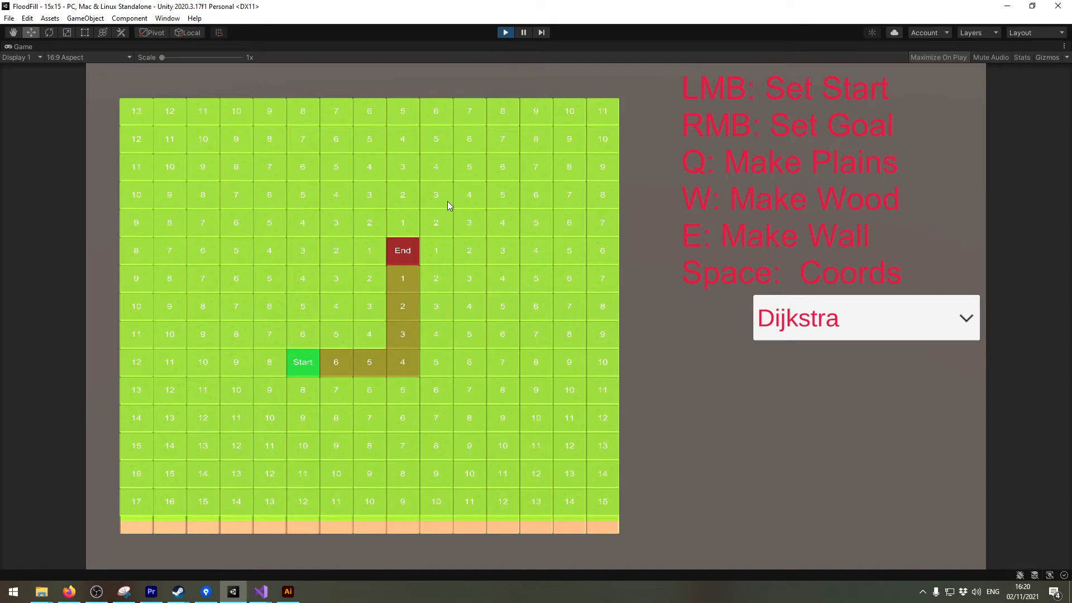
{"action": "mouse_move", "coordinate": [239, 570]}
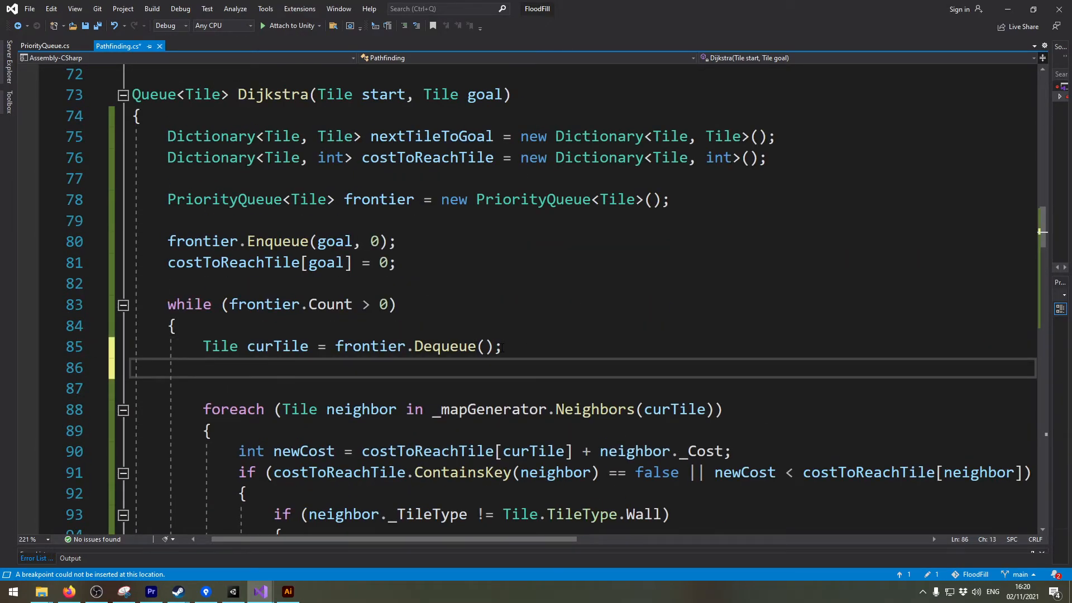
- Add if (curTile == start) break; after the Dequeue line and save the script
{"action": "type", "text": "if("}
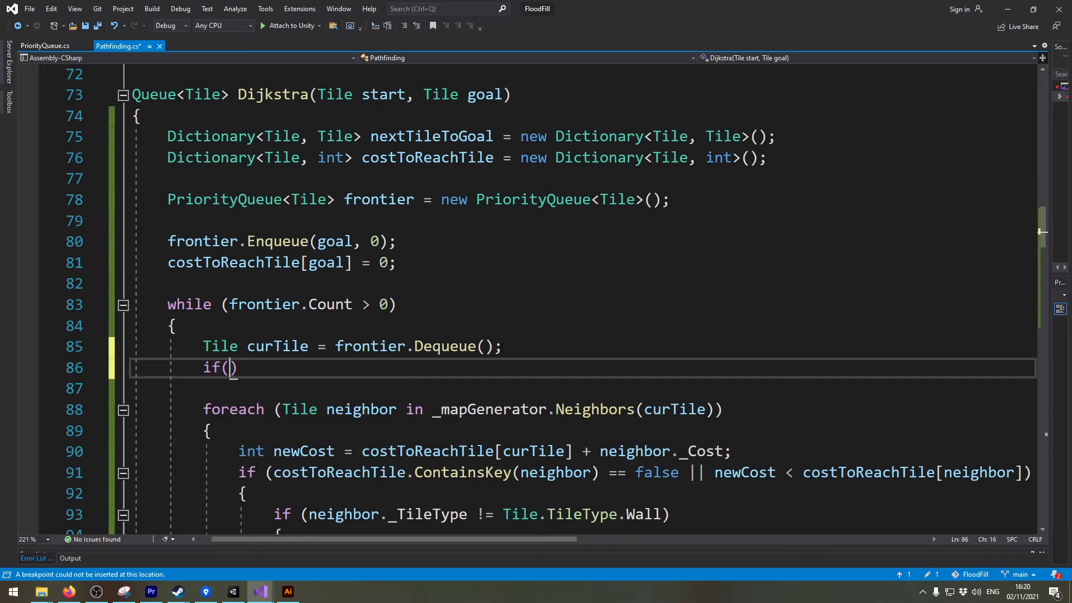
{"action": "type", "text": "curTile"}
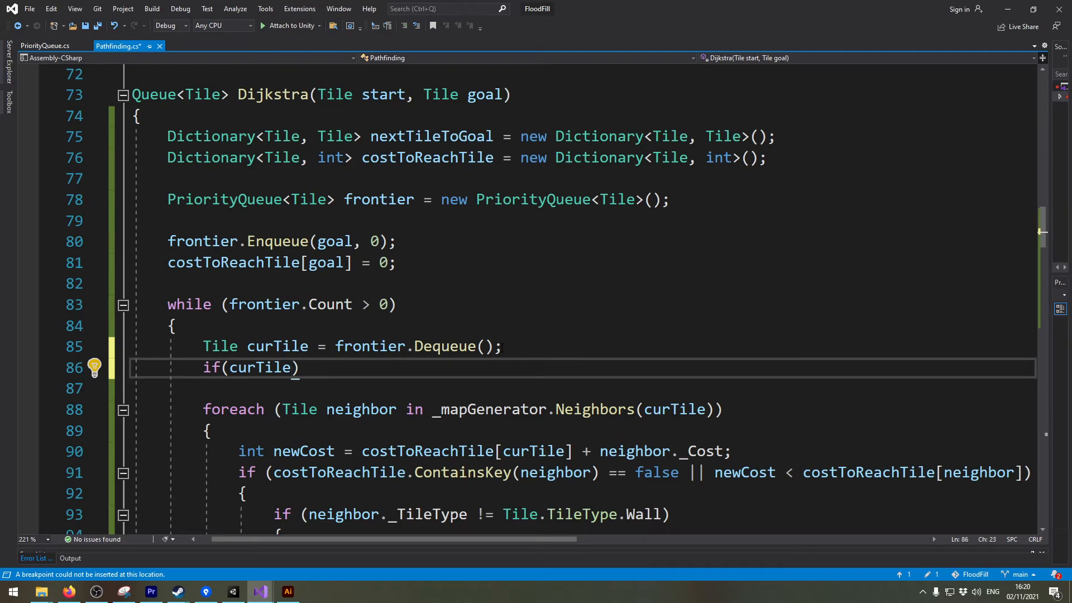
{"action": "type", "text": "== star"}
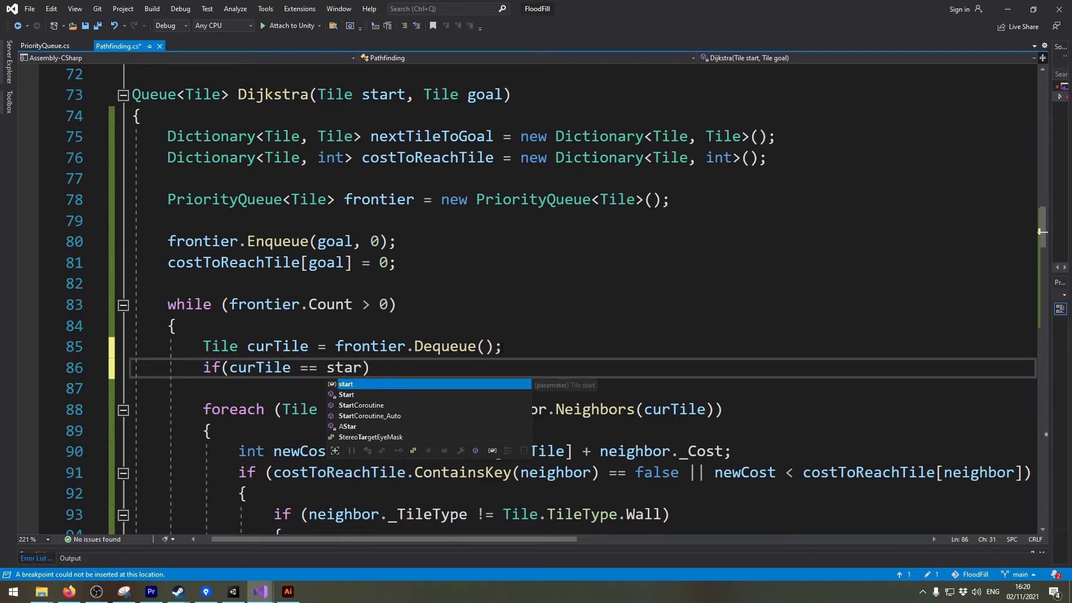
{"action": "type", "text": "break;"}
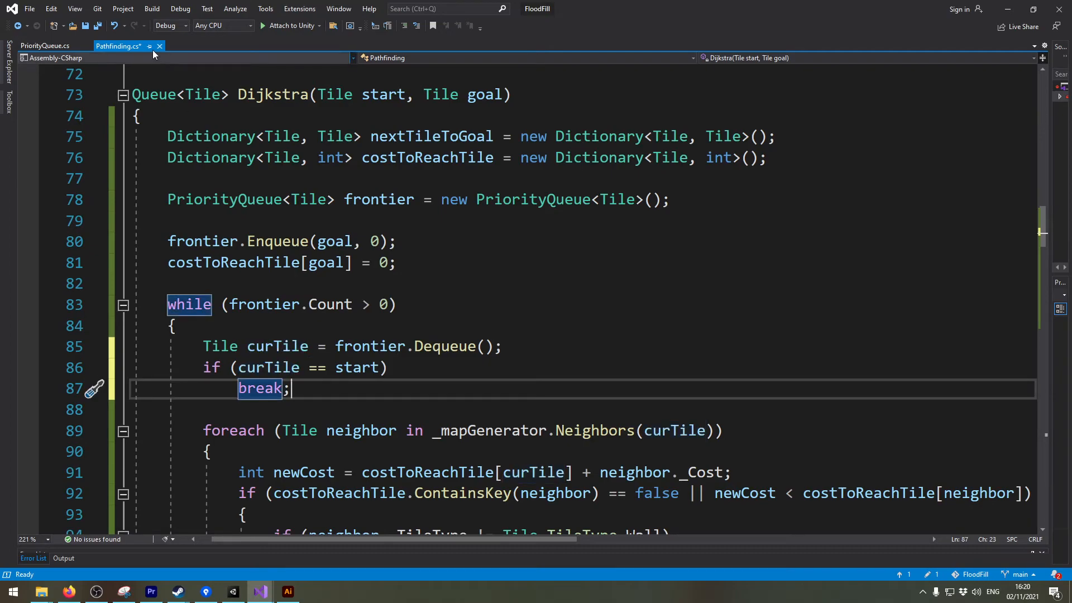
{"action": "key", "text": "ctrl+s"}
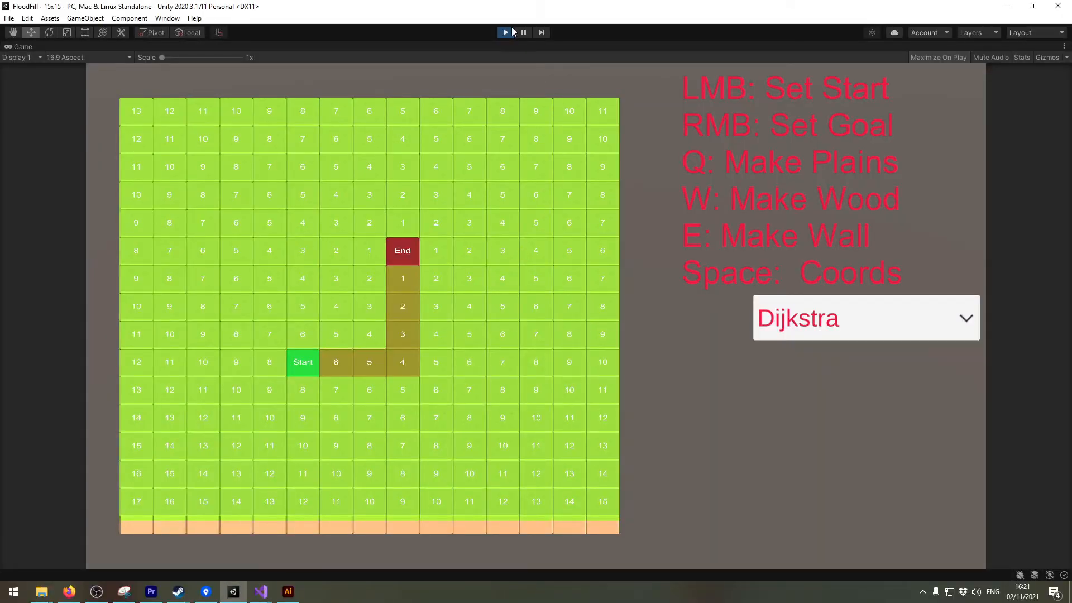
- Restart the game, then place the Start tile and set the Goal tile
{"action": "left_click", "coordinate": [505, 33]}
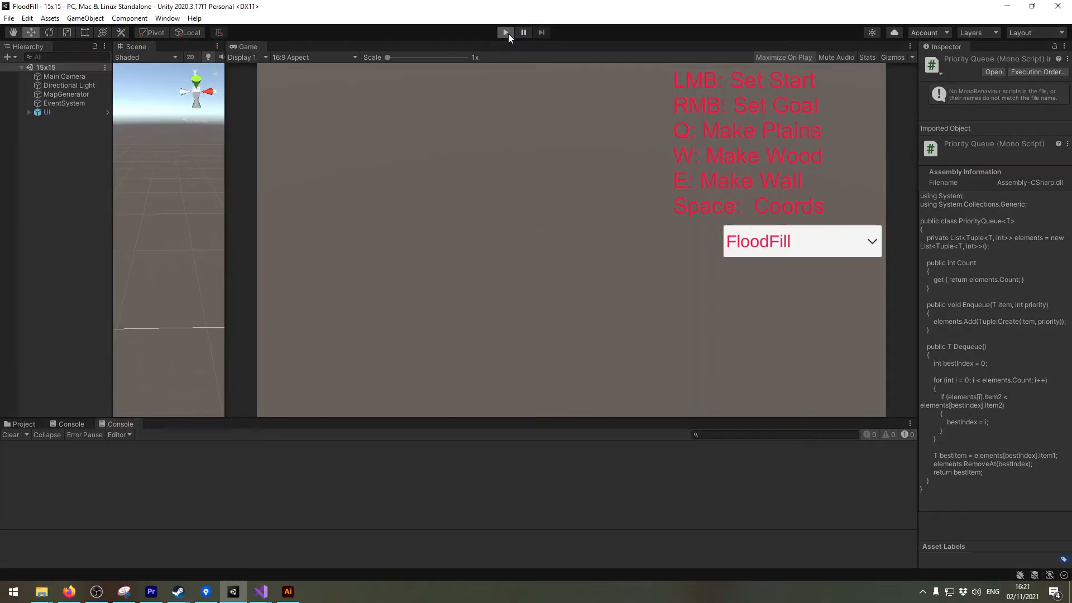
{"action": "left_click", "coordinate": [505, 32]}
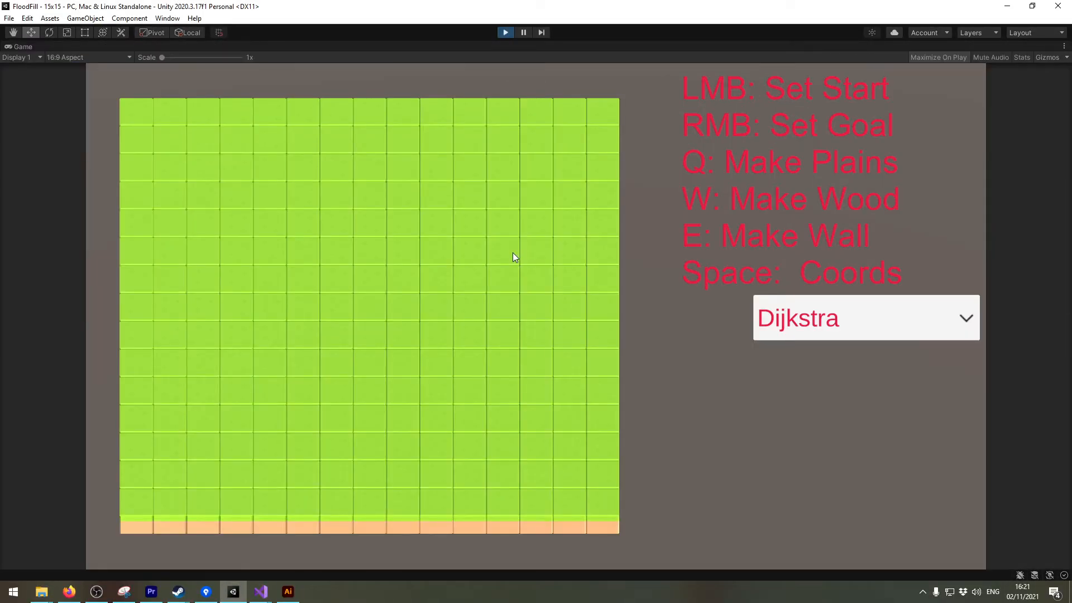
{"action": "left_click", "coordinate": [302, 363]}
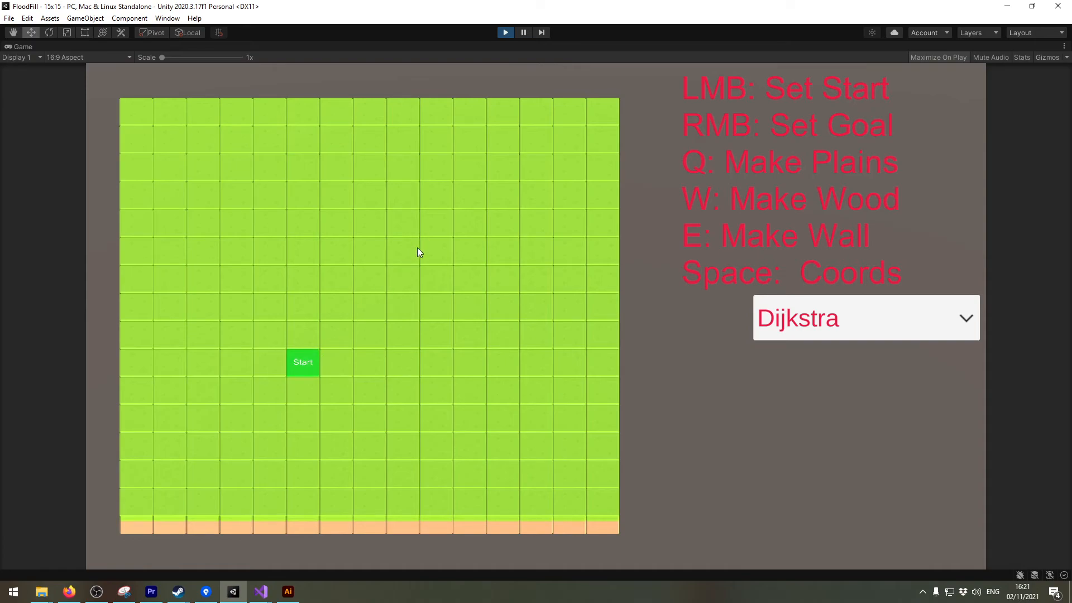
{"action": "right_click", "coordinate": [403, 250]}
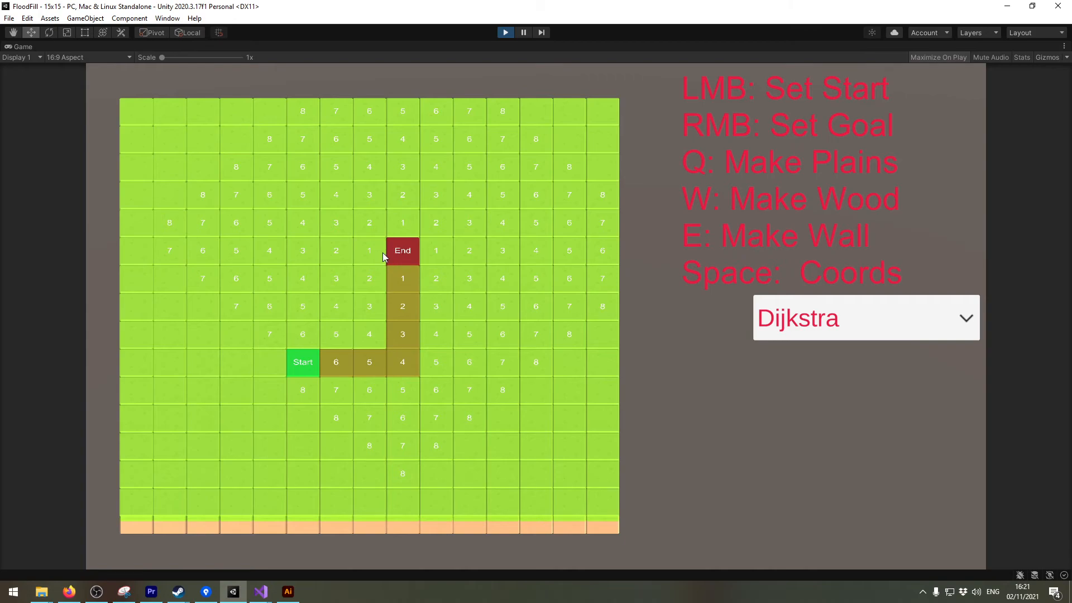
{"action": "mouse_move", "coordinate": [619, 252]}
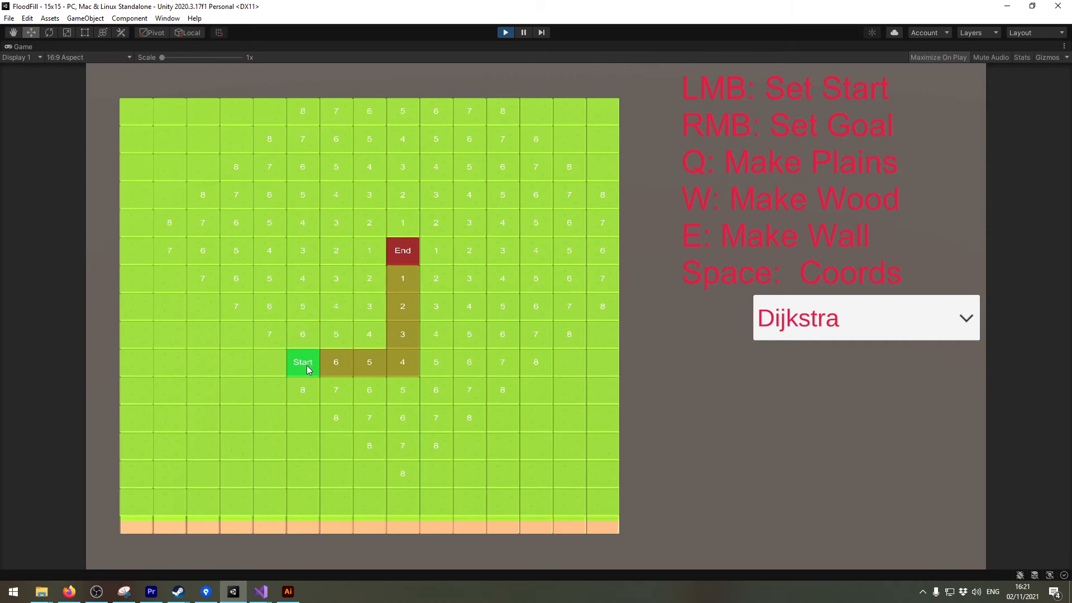
{"action": "mouse_move", "coordinate": [311, 408]}
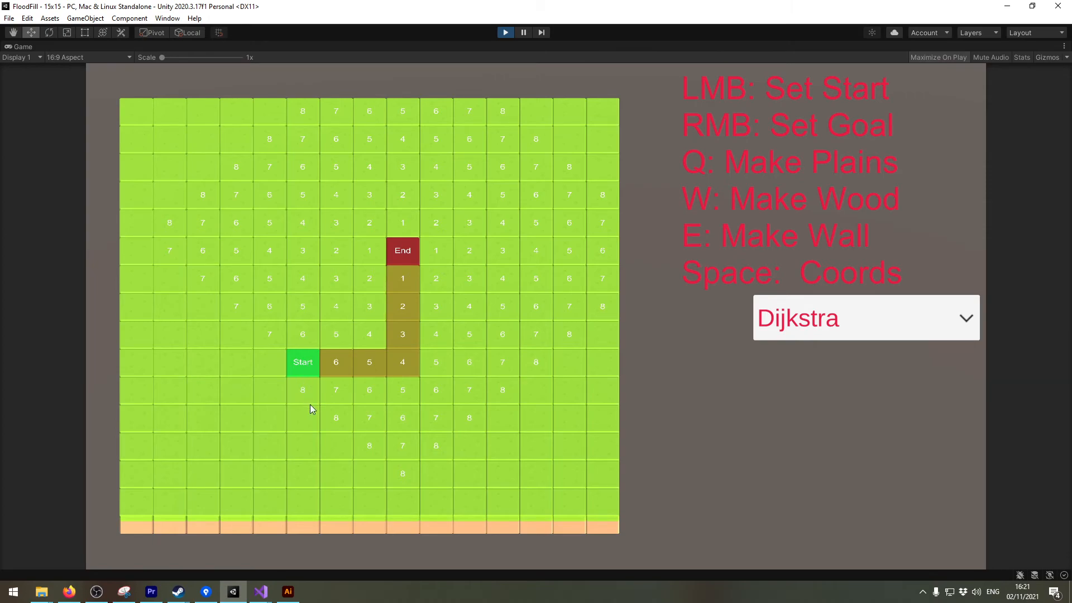
{"action": "mouse_move", "coordinate": [597, 317]}
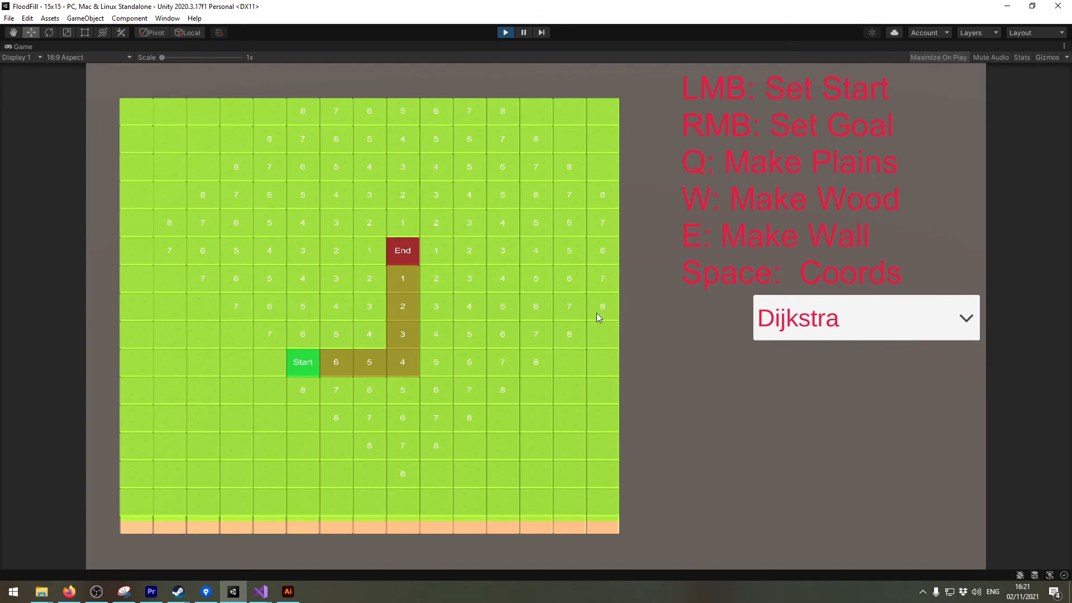
{"action": "mouse_move", "coordinate": [329, 255]}
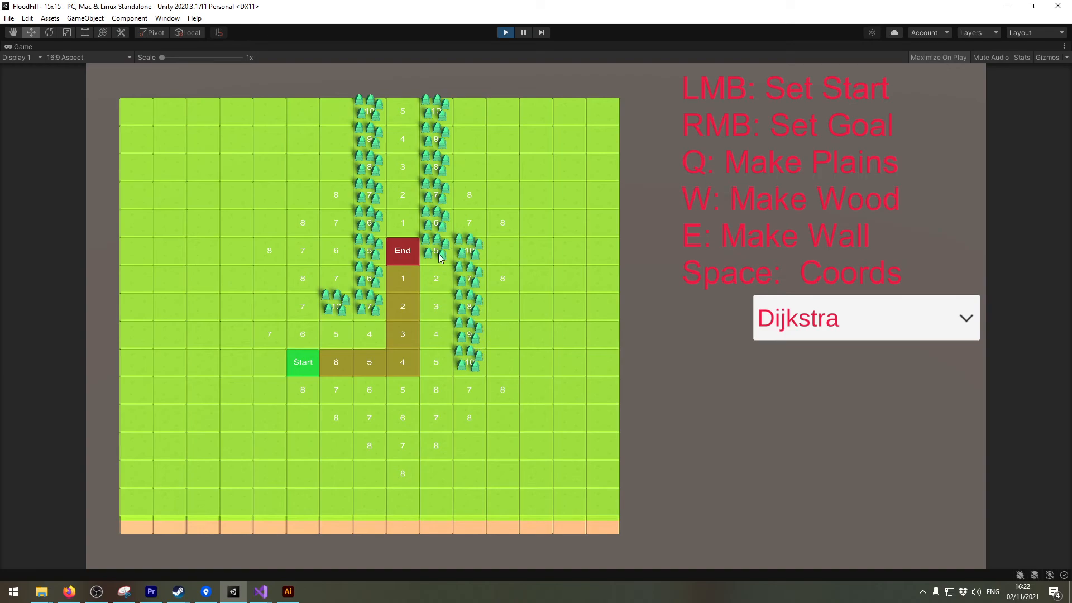
{"action": "mouse_move", "coordinate": [499, 253]}
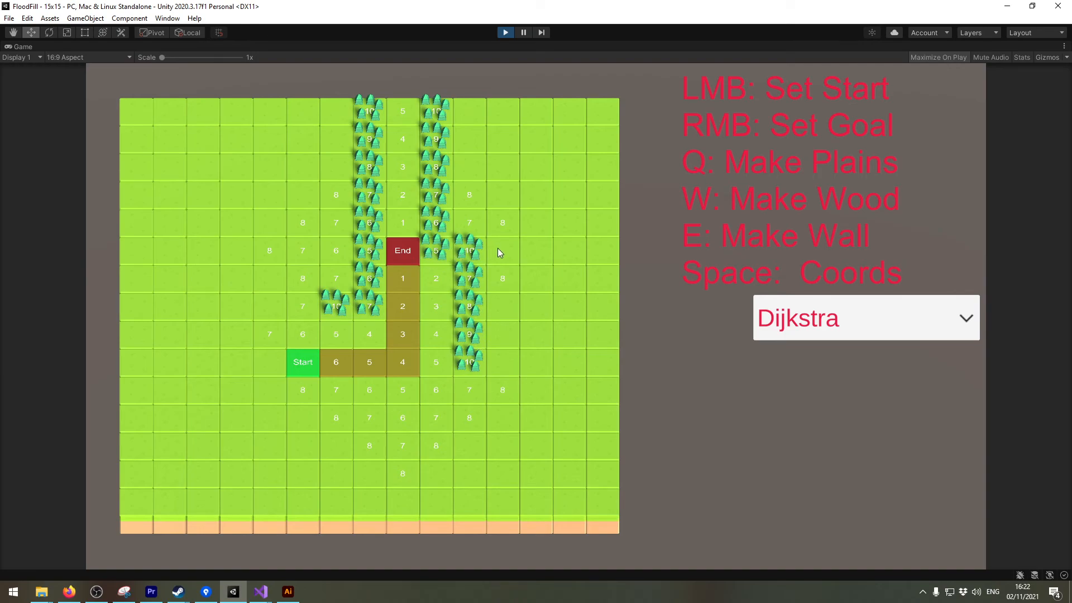
{"action": "mouse_move", "coordinate": [496, 258]}
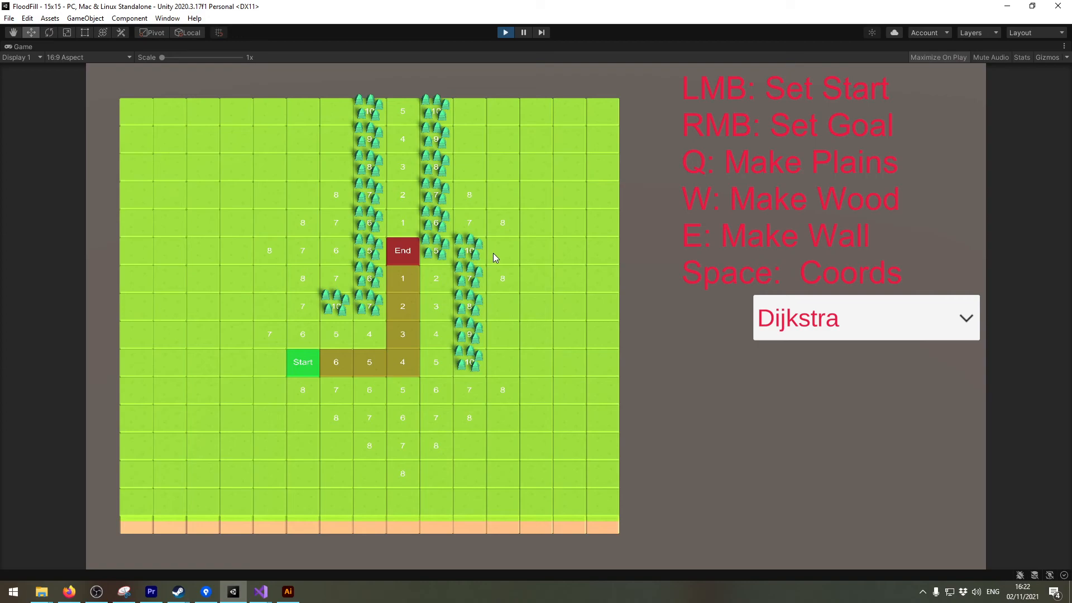
{"action": "mouse_move", "coordinate": [476, 415]}
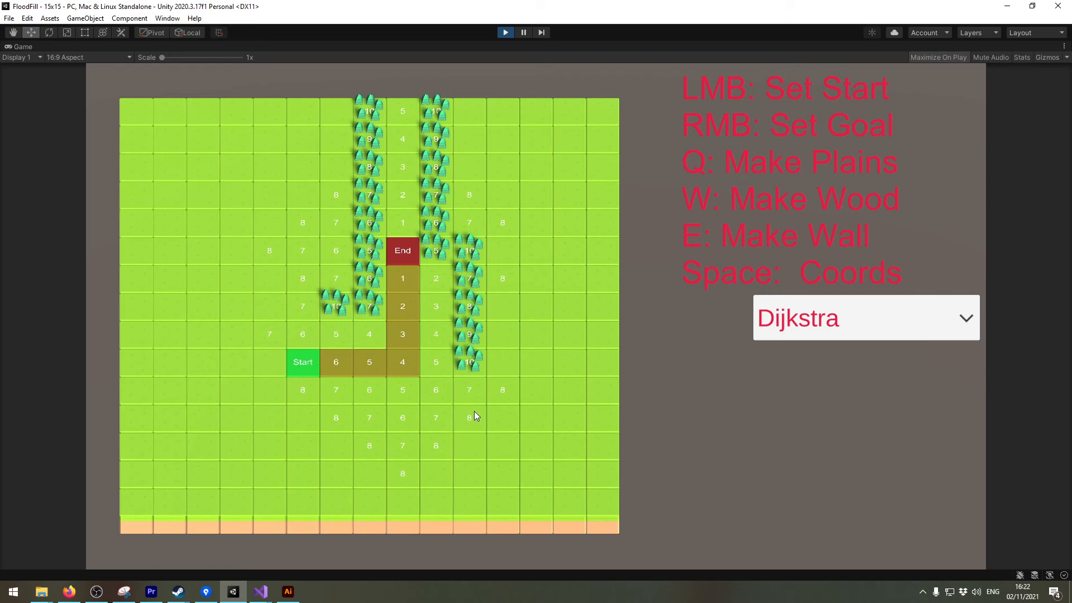